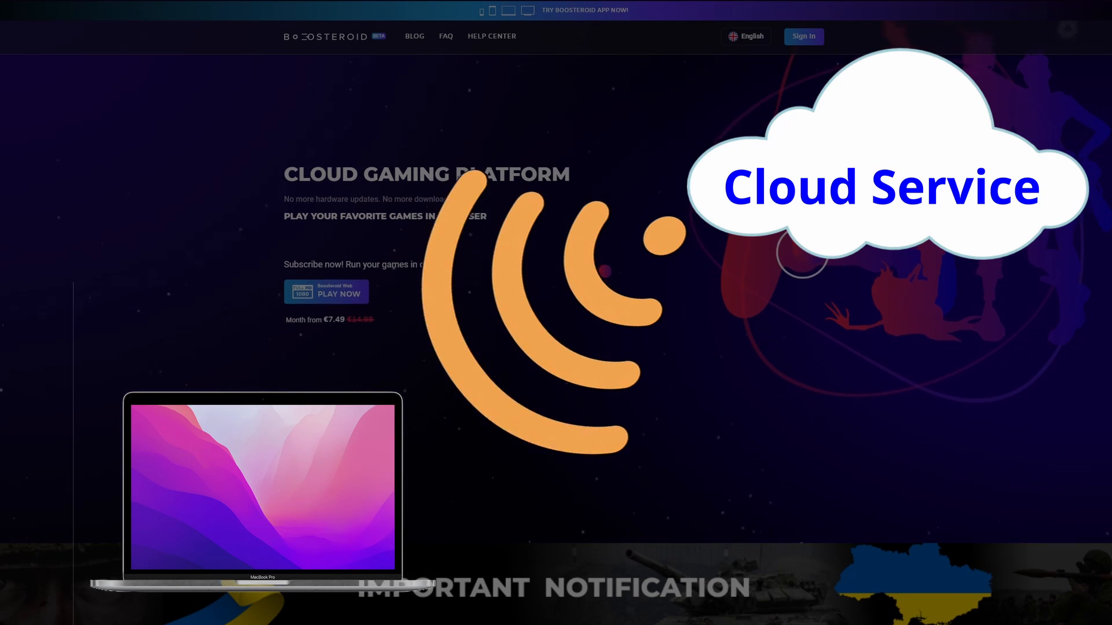
Step: Scroll down the Boosteroid homepage past the connection test results toward account creation
{"action": "scroll", "scroll_direction": "down", "scroll_amount": 3}
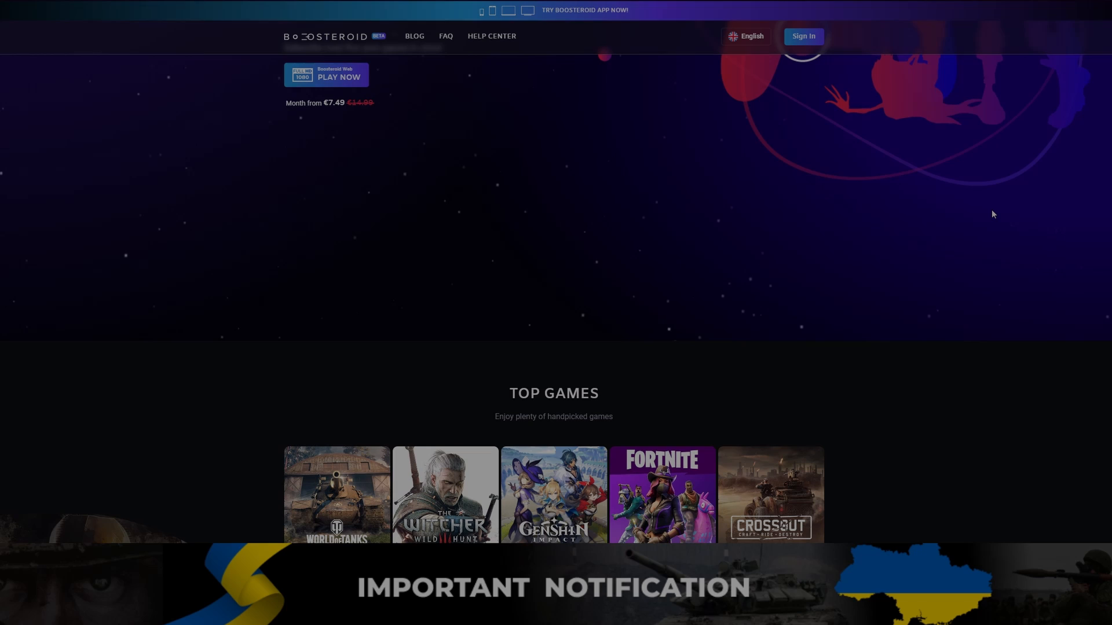
{"action": "scroll", "scroll_direction": "down", "scroll_amount": 3}
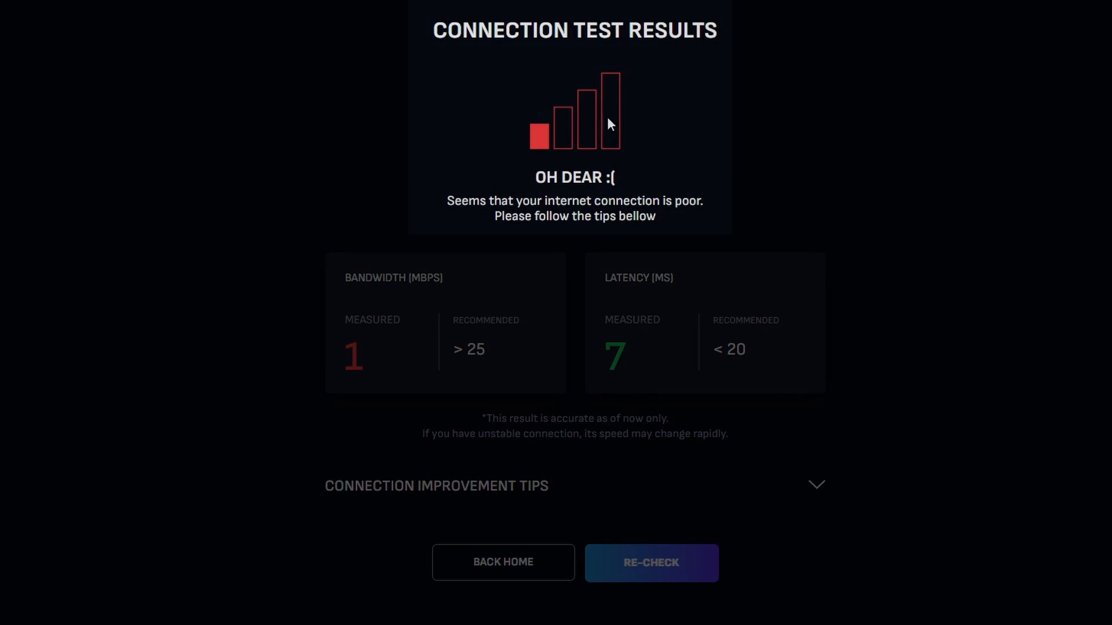
{"action": "mouse_move", "coordinate": [928, 425]}
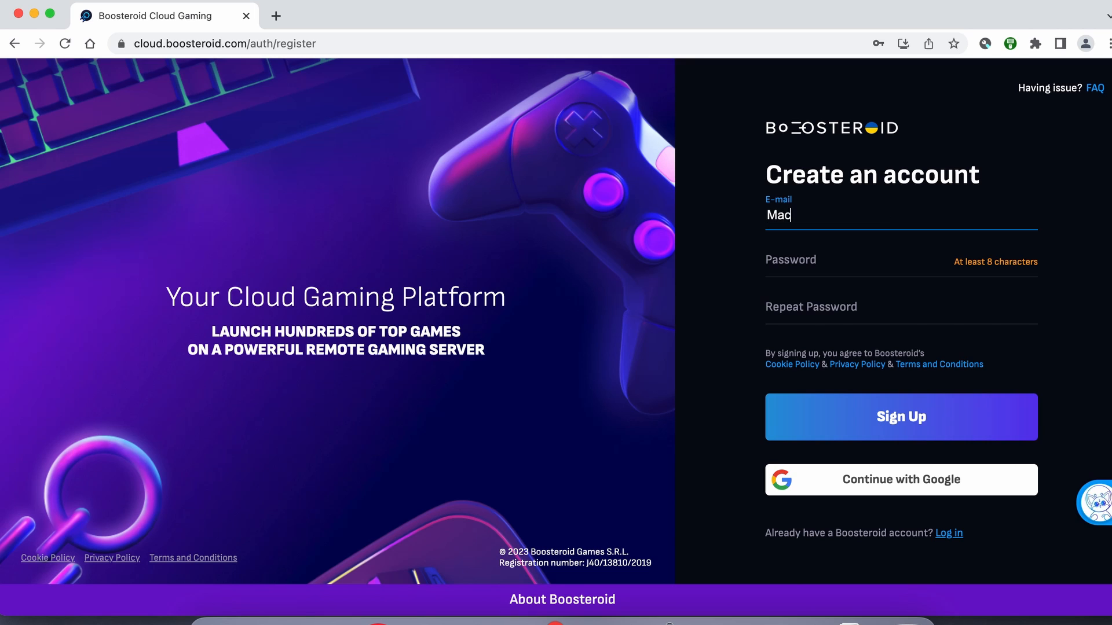
Step: Sign in with Google and re-run the connection test, getting a weak 44 Mbps / 43 ms rating
{"action": "type", "text": "Research"}
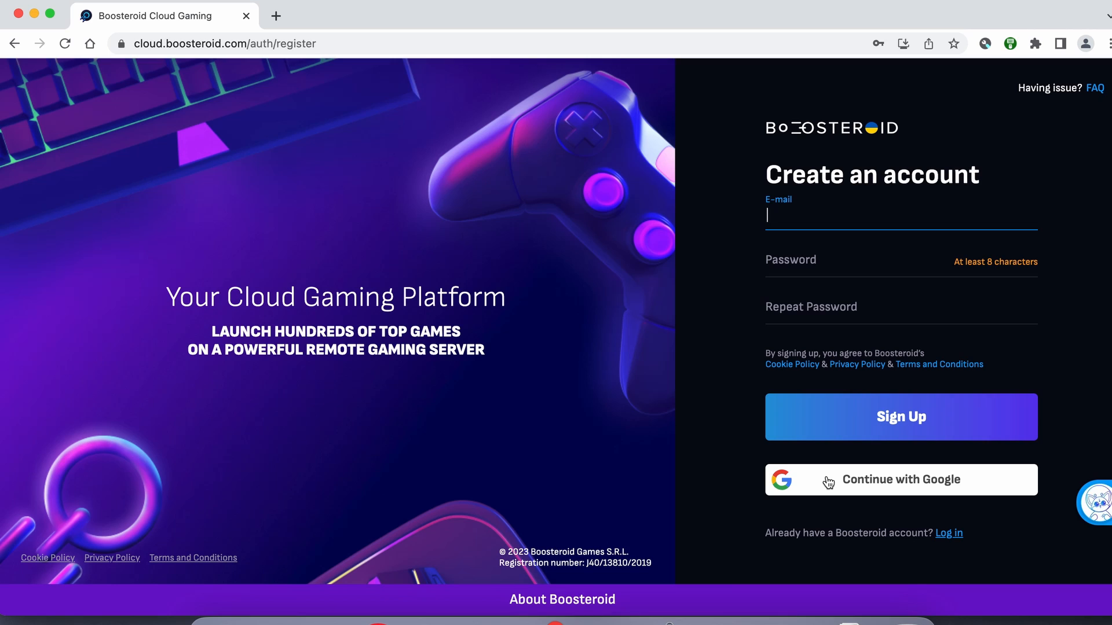
{"action": "left_click", "coordinate": [901, 479]}
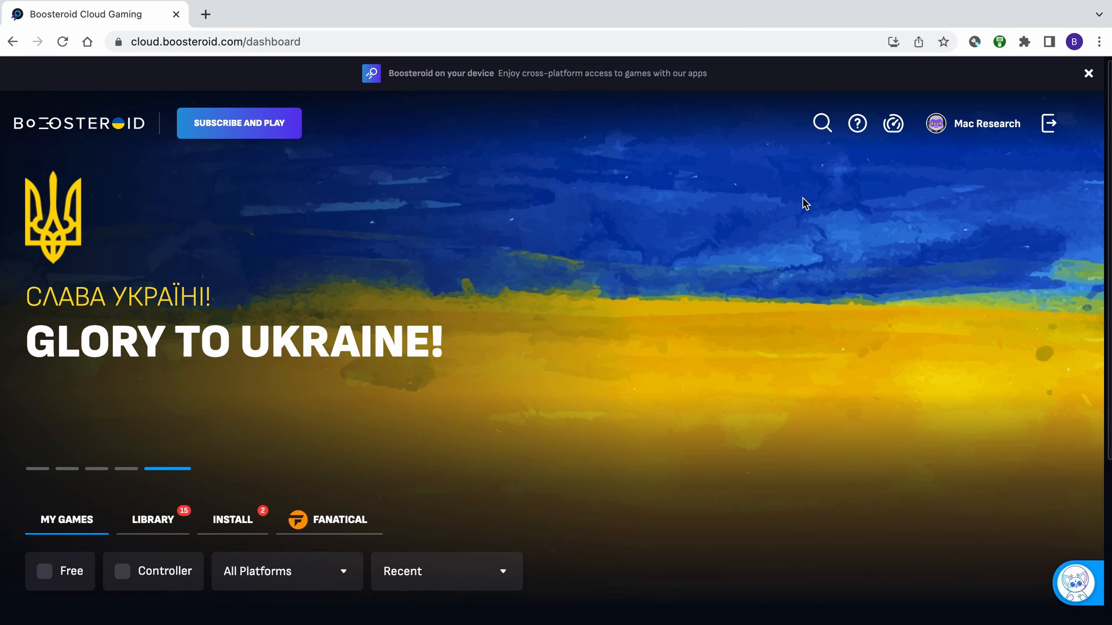
{"action": "left_click", "coordinate": [892, 123]}
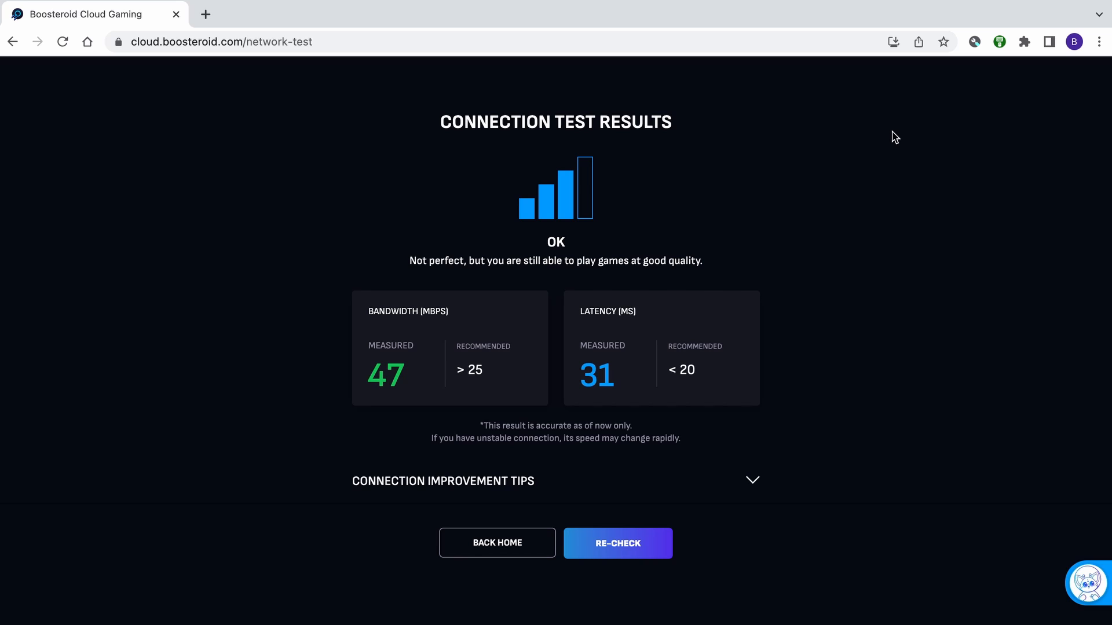
{"action": "left_click", "coordinate": [616, 543]}
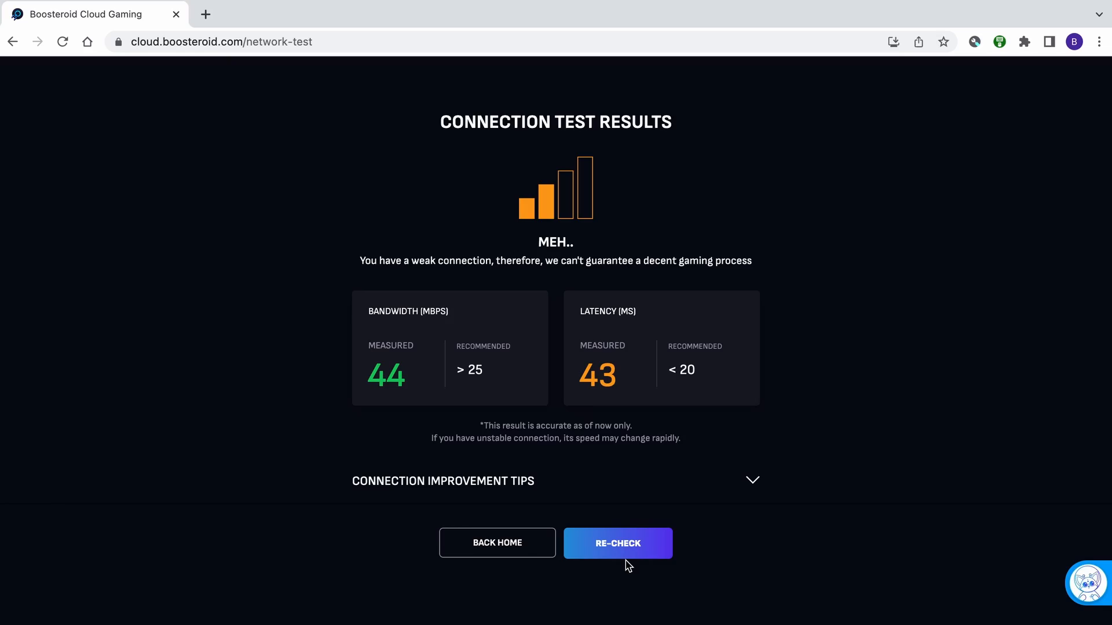
{"action": "left_click", "coordinate": [497, 543]}
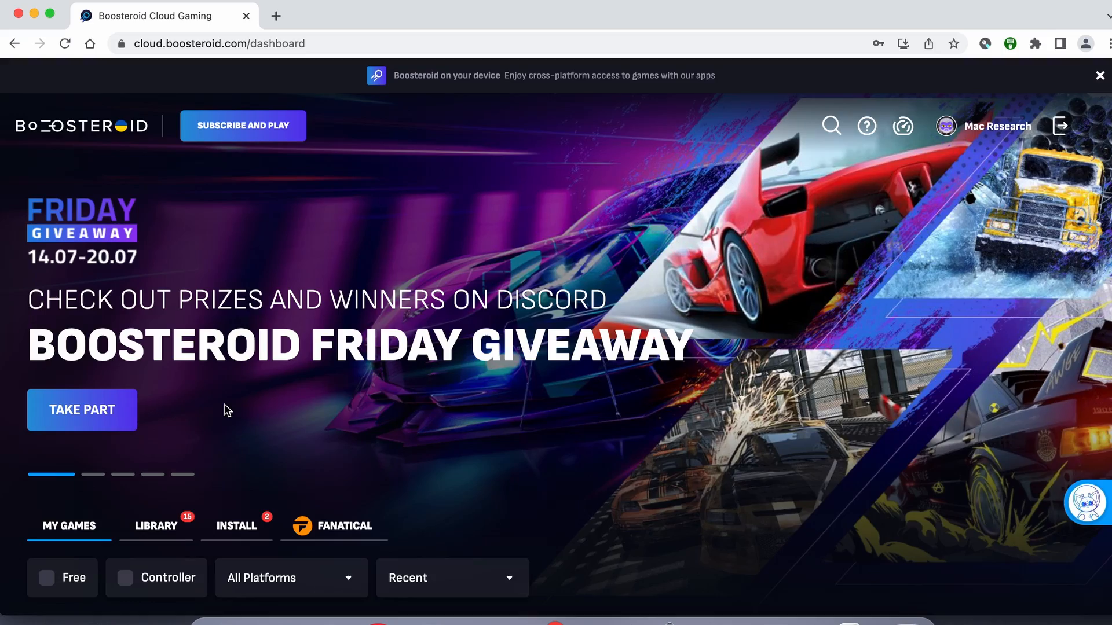
{"action": "mouse_move", "coordinate": [772, 169]}
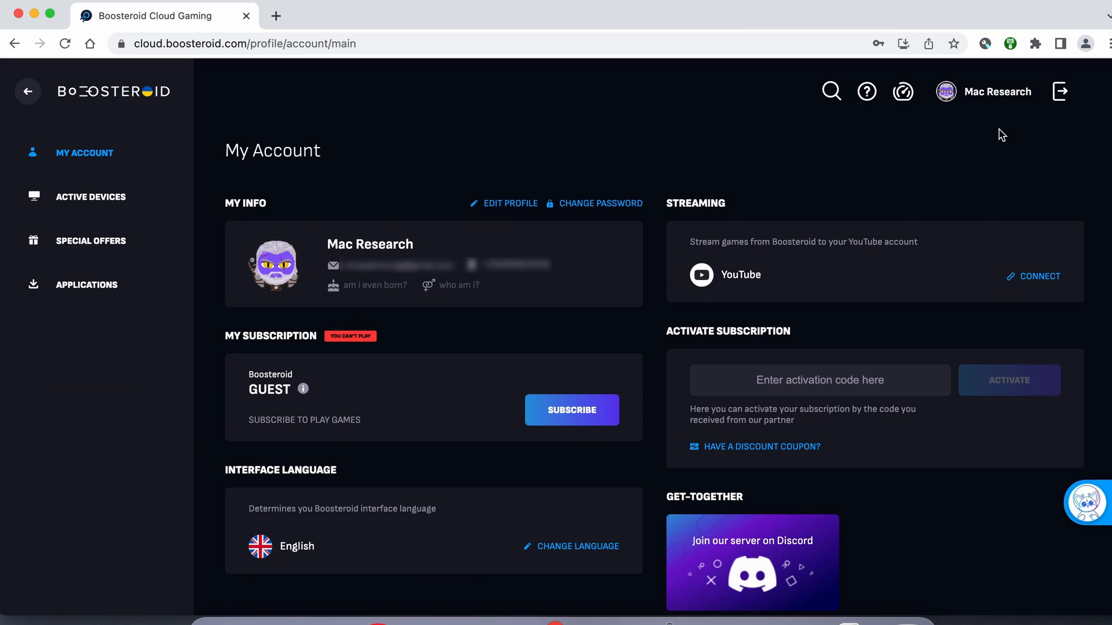
{"action": "mouse_move", "coordinate": [582, 374]}
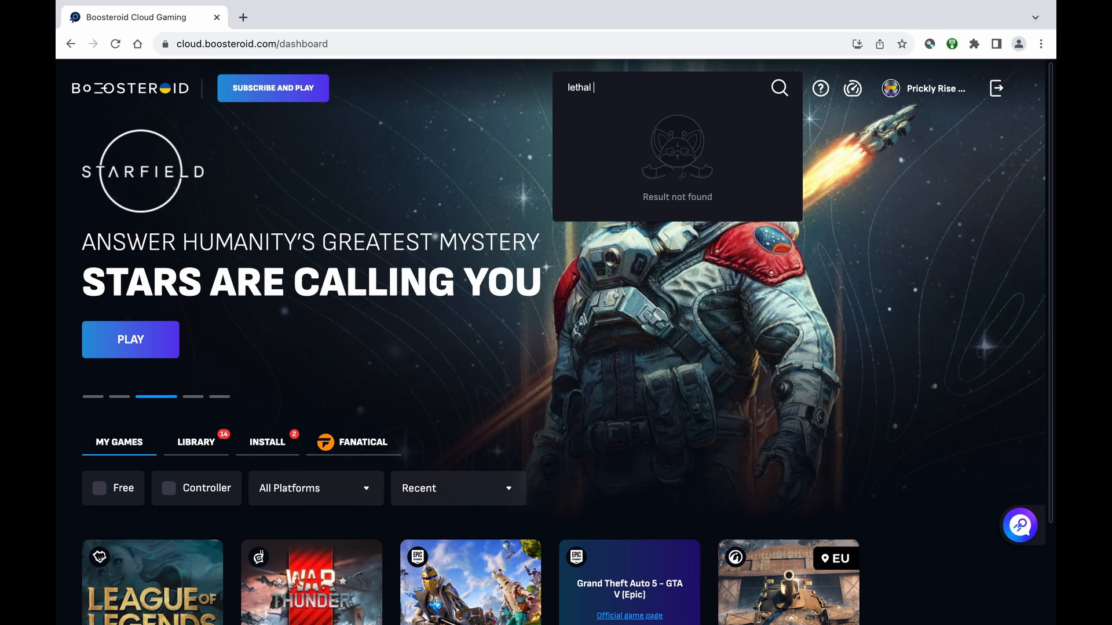
Step: Search the catalogue for 'lethal company' and start Lethal Company in the cloud
{"action": "type", "text": "company"}
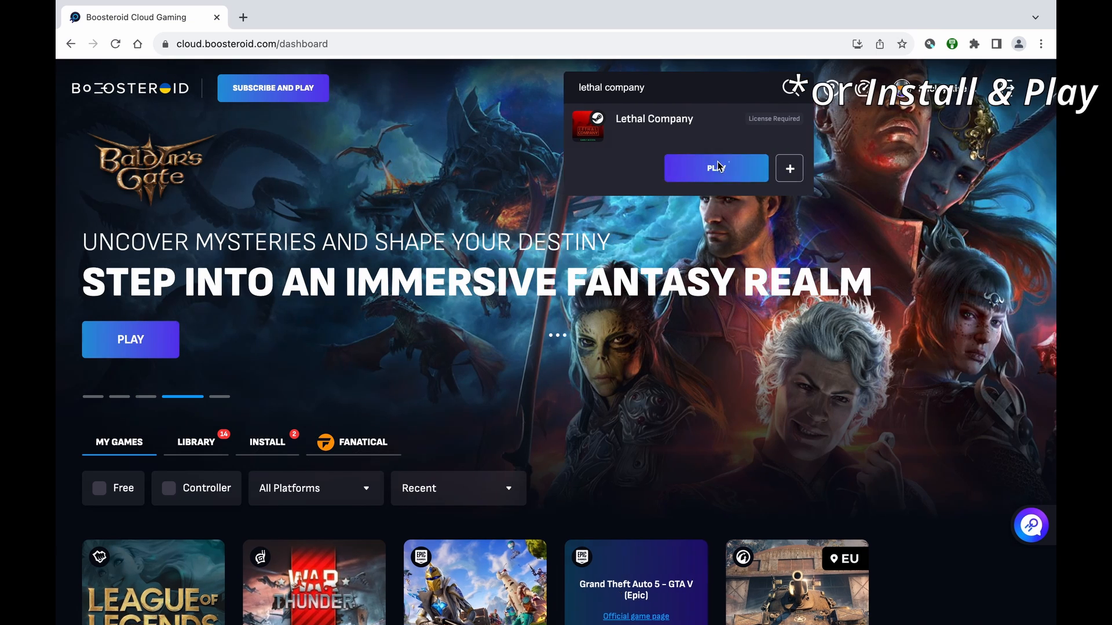
{"action": "left_click", "coordinate": [715, 168]}
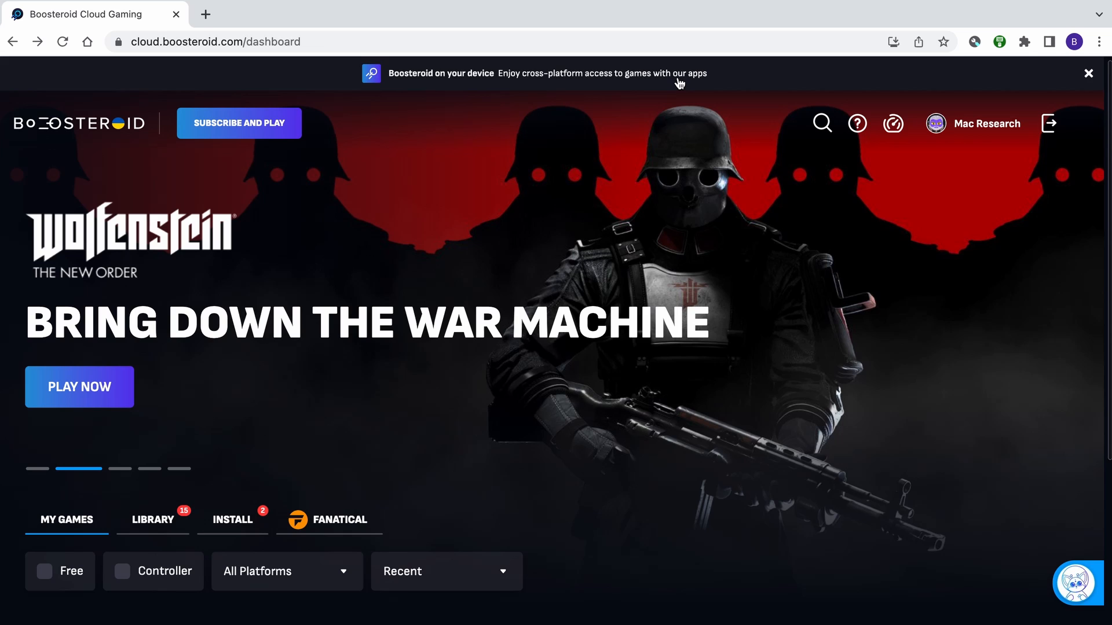
{"action": "left_click", "coordinate": [545, 73]}
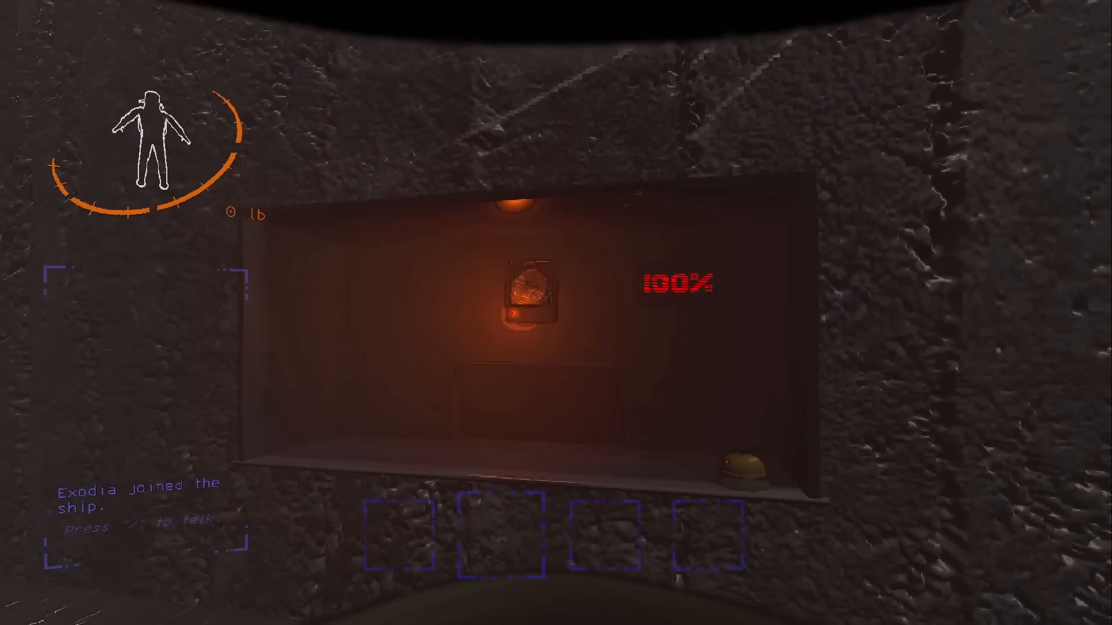
{"action": "mouse_move", "coordinate": [556, 313]}
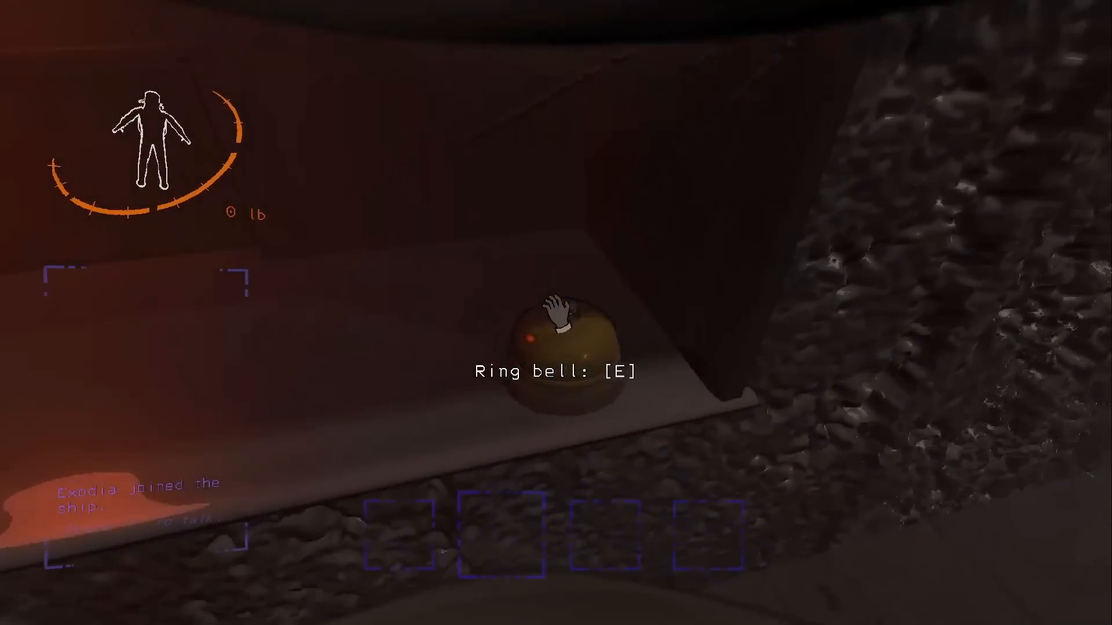
{"action": "mouse_move", "coordinate": [556, 313]}
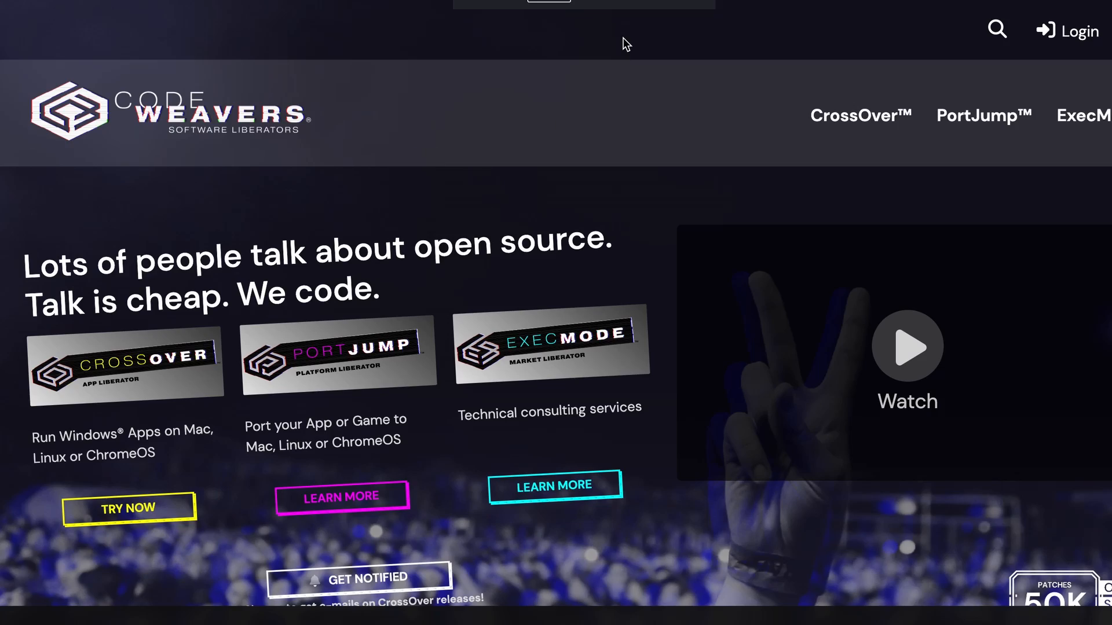
Step: Download the CrossOver trial zip to the Desktop and launch it as a time-limited trial
{"action": "scroll", "scroll_direction": "down", "scroll_amount": 3}
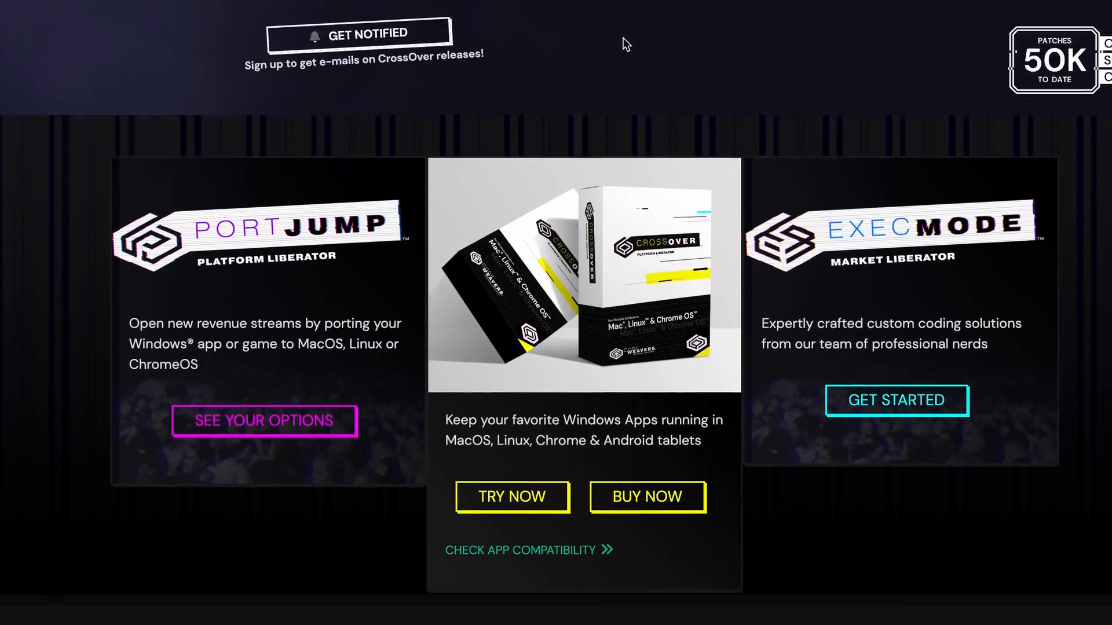
{"action": "scroll", "scroll_direction": "down", "scroll_amount": 3}
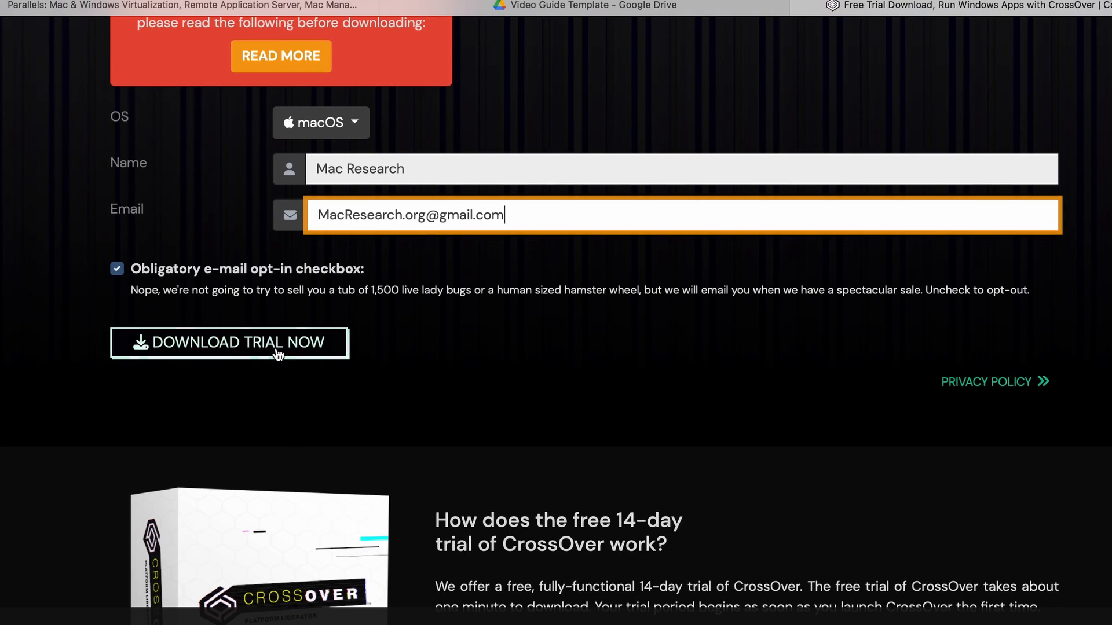
{"action": "left_click", "coordinate": [229, 343]}
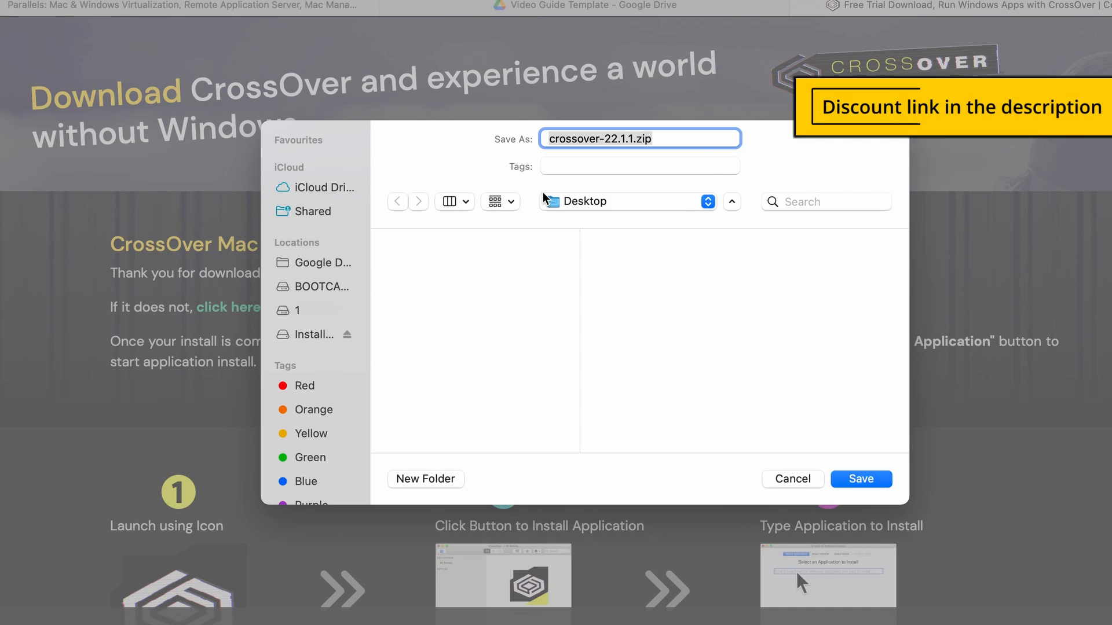
{"action": "left_click", "coordinate": [860, 478]}
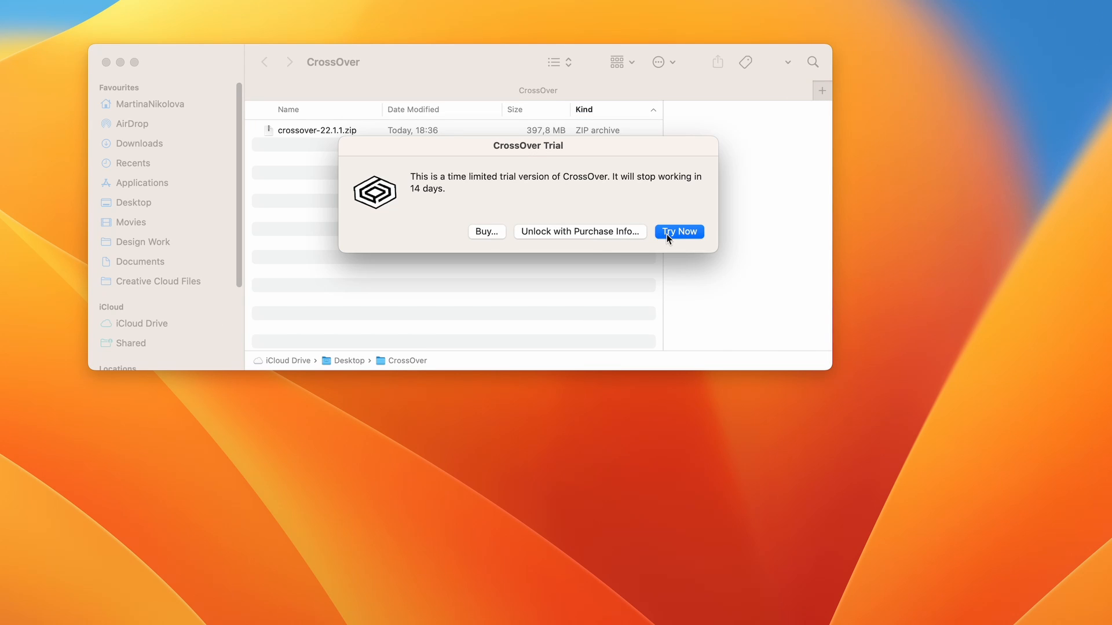
{"action": "left_click", "coordinate": [678, 231]}
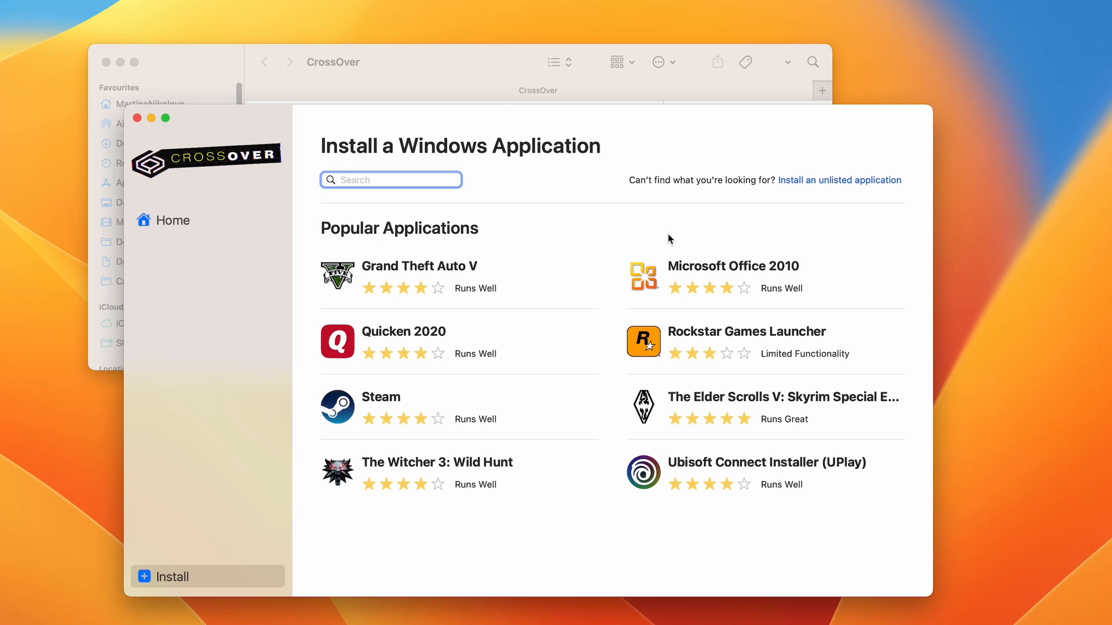
Step: Create a new Windows 10 64-bit bottle named Steam
{"action": "left_click", "coordinate": [406, 16]}
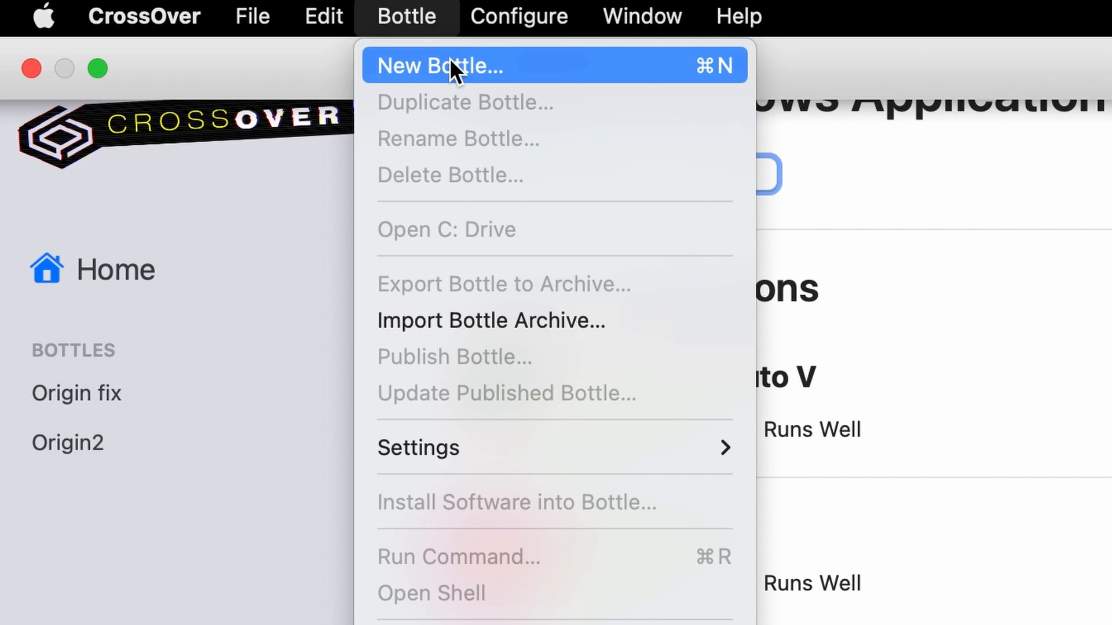
{"action": "left_click", "coordinate": [439, 65]}
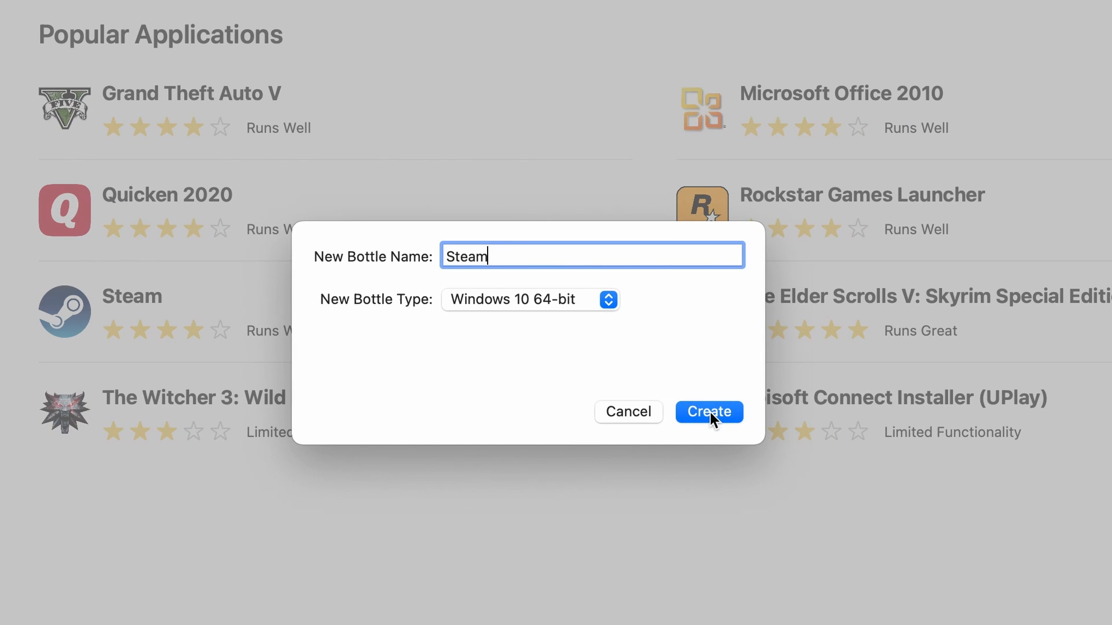
{"action": "left_click", "coordinate": [708, 412]}
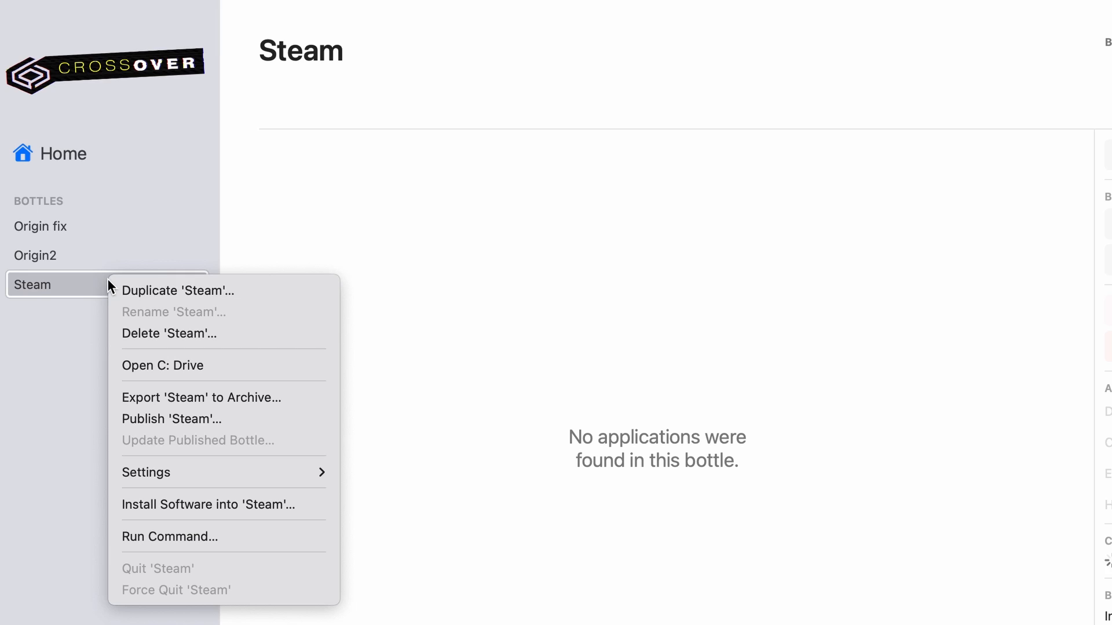
{"action": "mouse_move", "coordinate": [224, 504]}
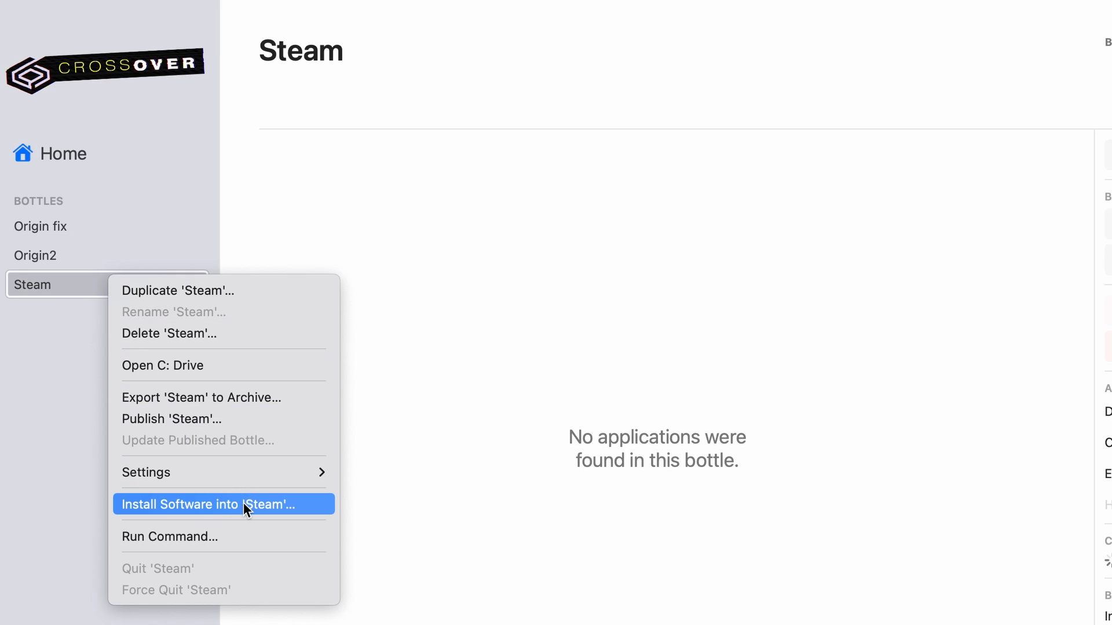
Step: Install Steam into the Steam bottle and toggle DXVK in its advanced settings
{"action": "left_click", "coordinate": [221, 503]}
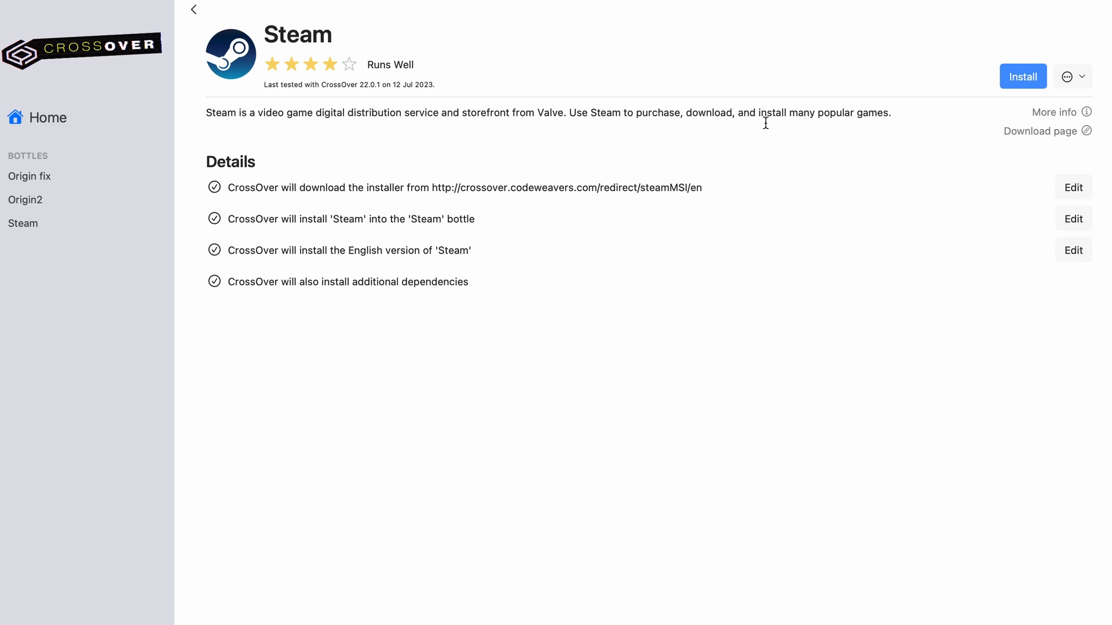
{"action": "left_click", "coordinate": [1022, 77]}
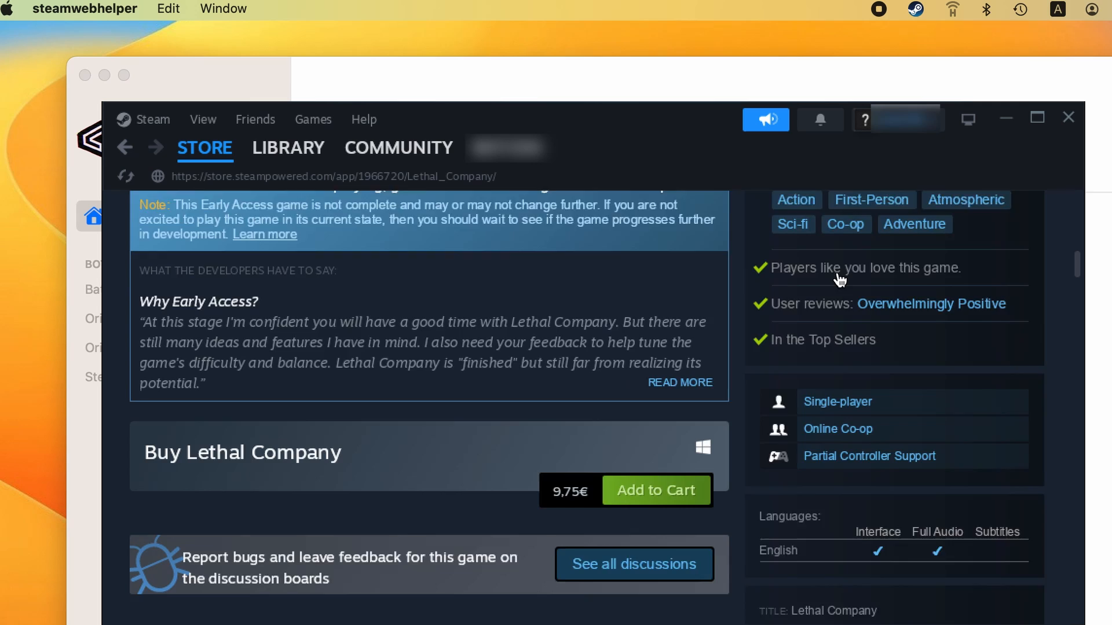
{"action": "scroll", "scroll_direction": "down", "scroll_amount": 3}
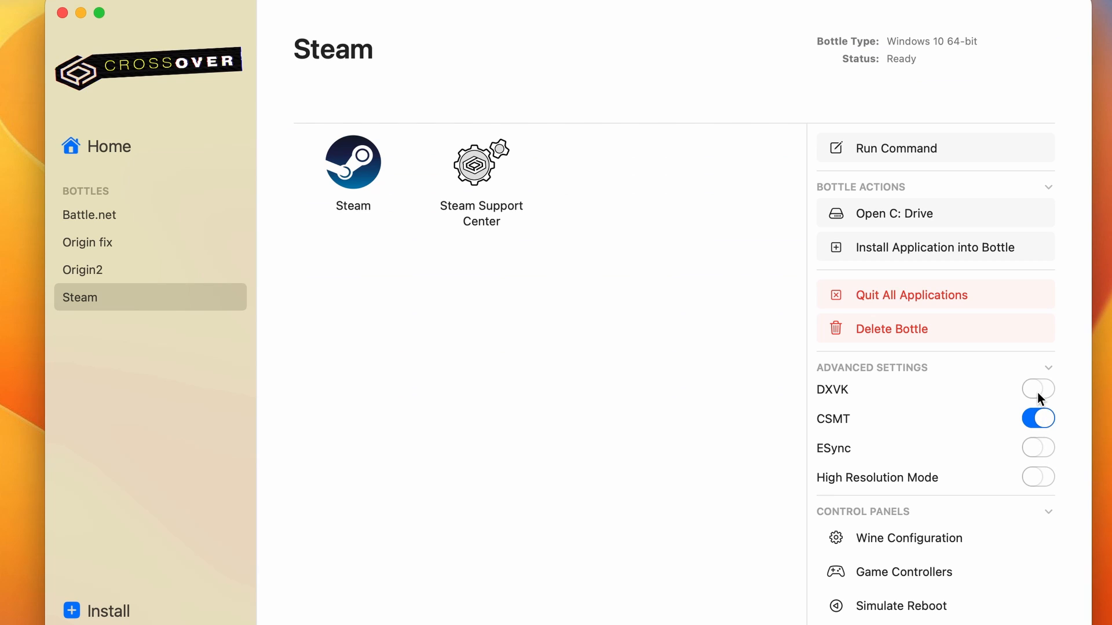
{"action": "left_click", "coordinate": [1038, 389]}
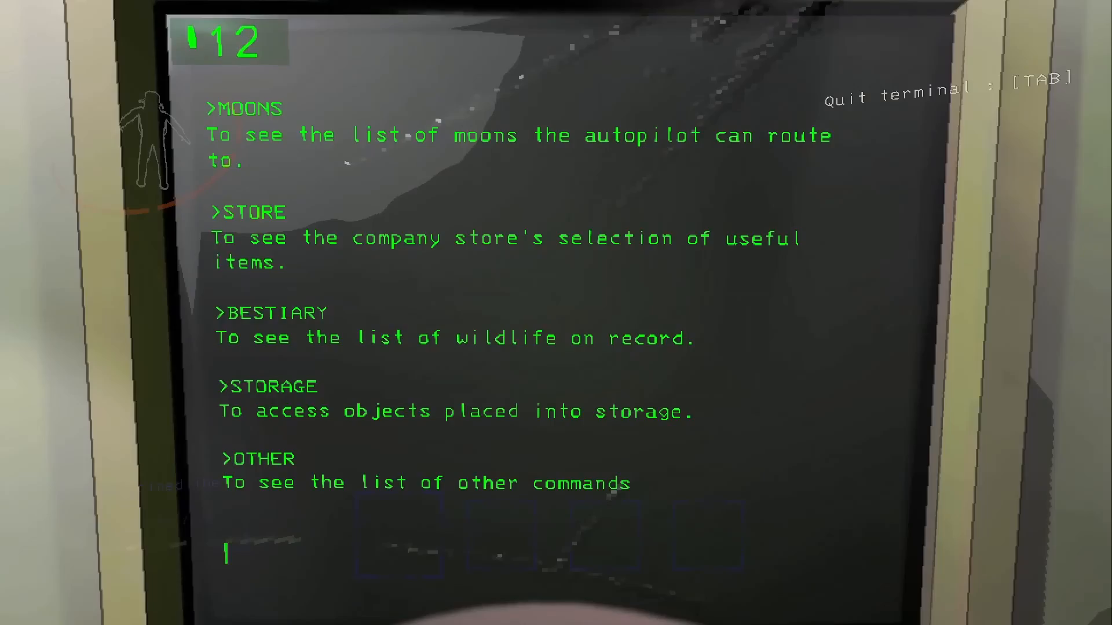
Step: Quit the ship terminal and pull the lever to land the ship
{"action": "key", "text": "Tab"}
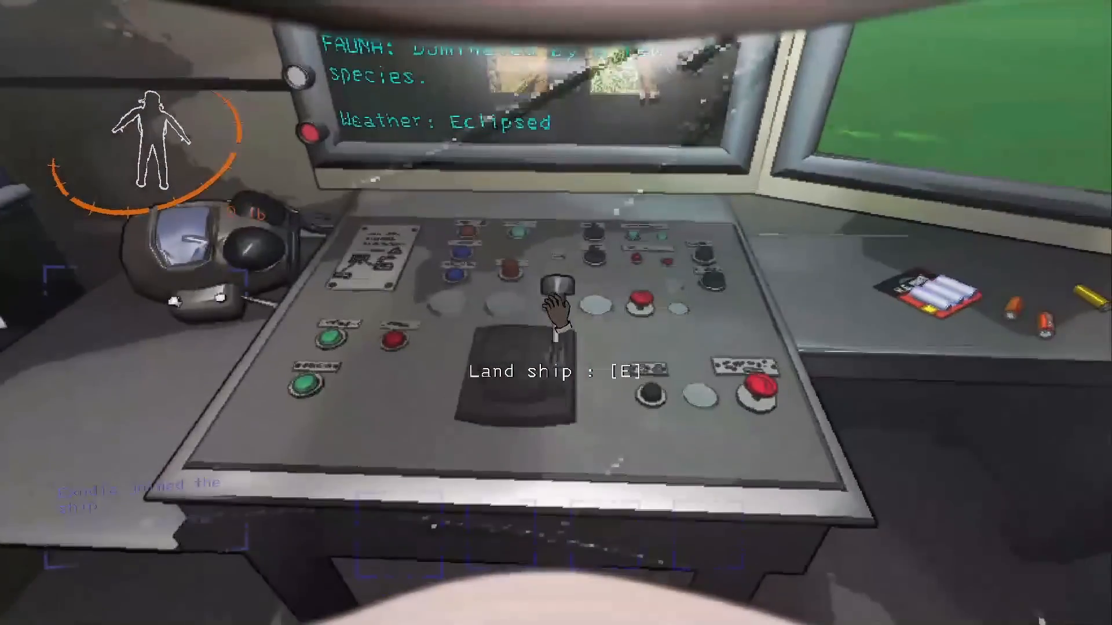
{"action": "key", "text": "e"}
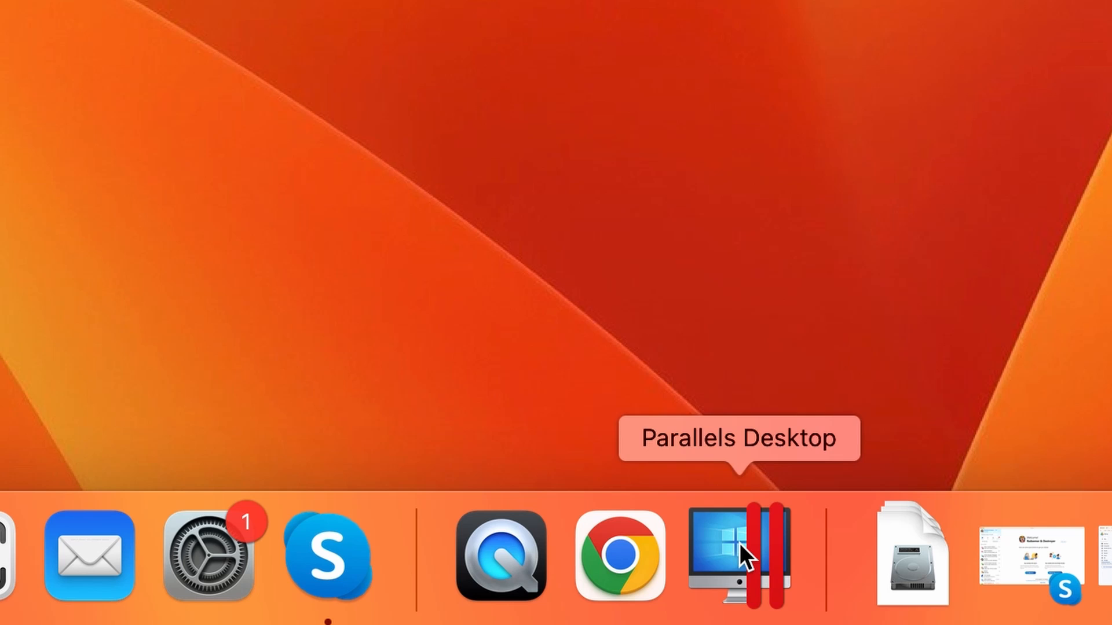
Step: Launch Parallels Desktop and grab the V-type engine in Lethal Company
{"action": "left_click", "coordinate": [743, 557]}
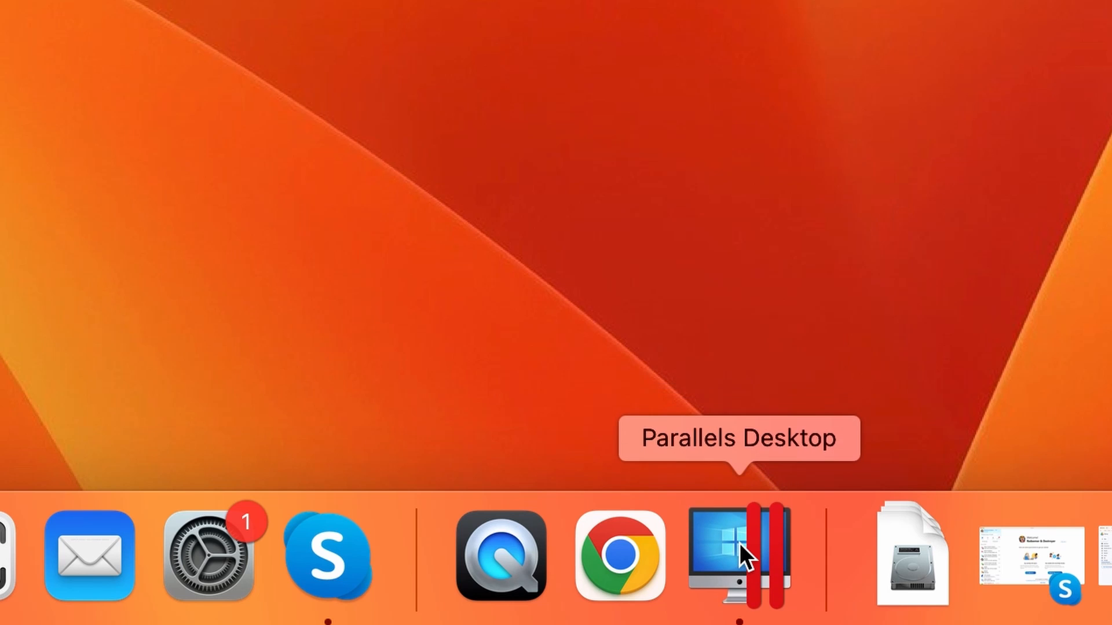
{"action": "left_click", "coordinate": [722, 557]}
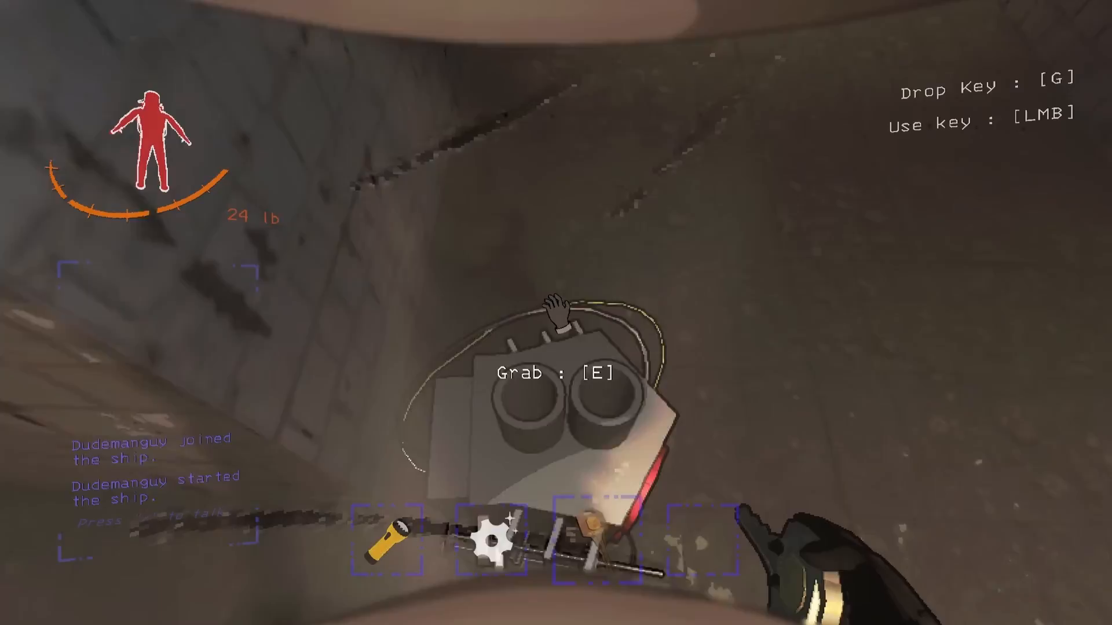
{"action": "key", "text": "e"}
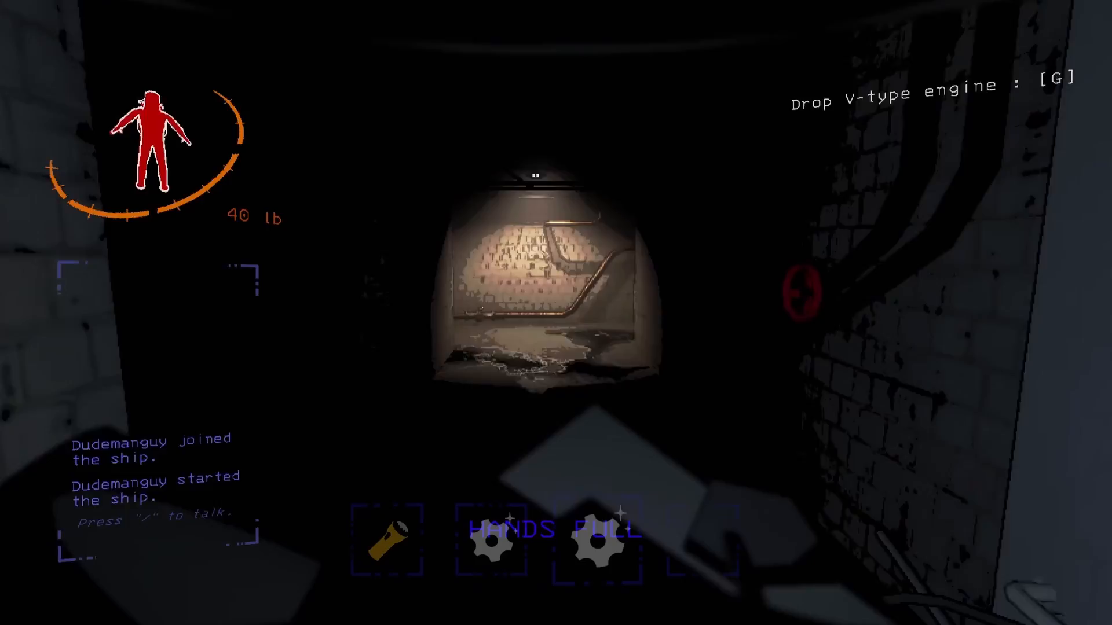
{"action": "mouse_move", "coordinate": [556, 313]}
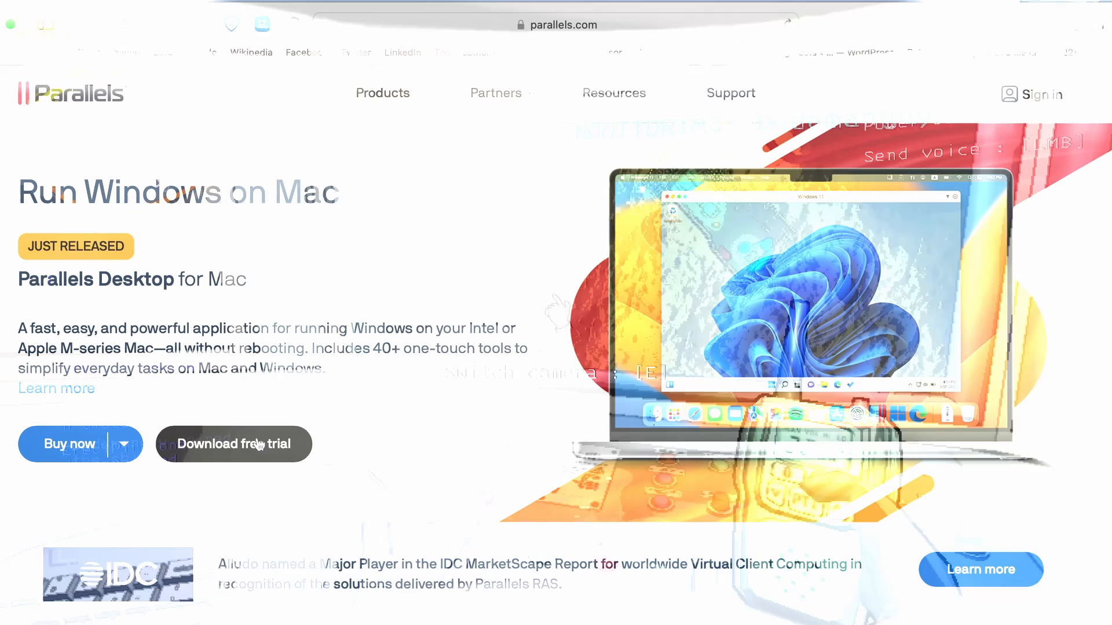
Step: Download the Parallels Desktop free trial installer and save it to the Desktop
{"action": "left_click", "coordinate": [234, 444]}
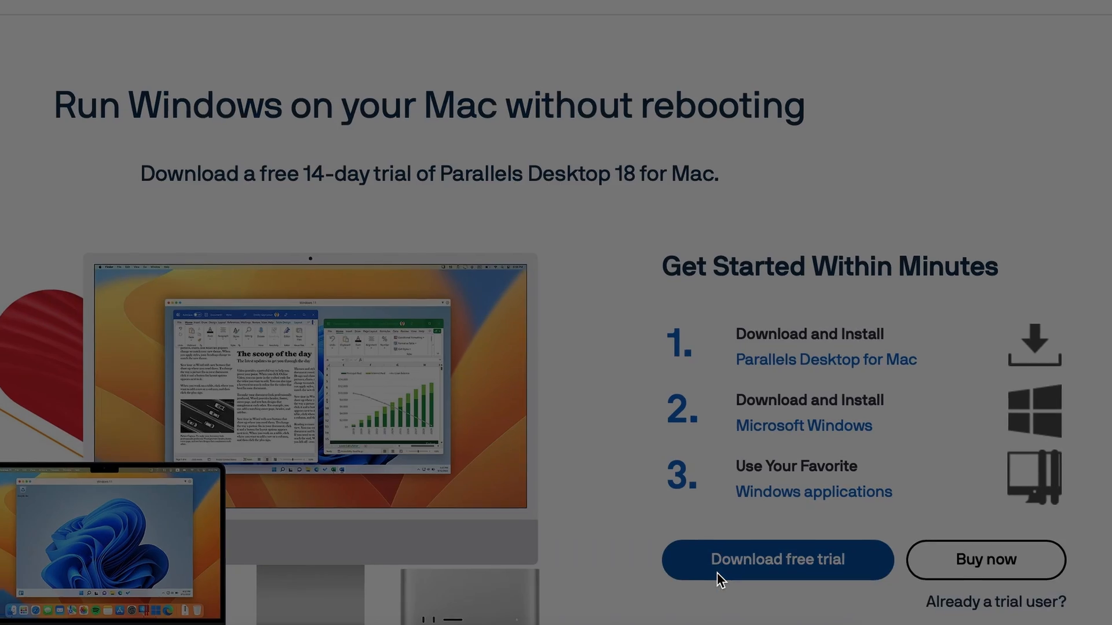
{"action": "left_click", "coordinate": [776, 559]}
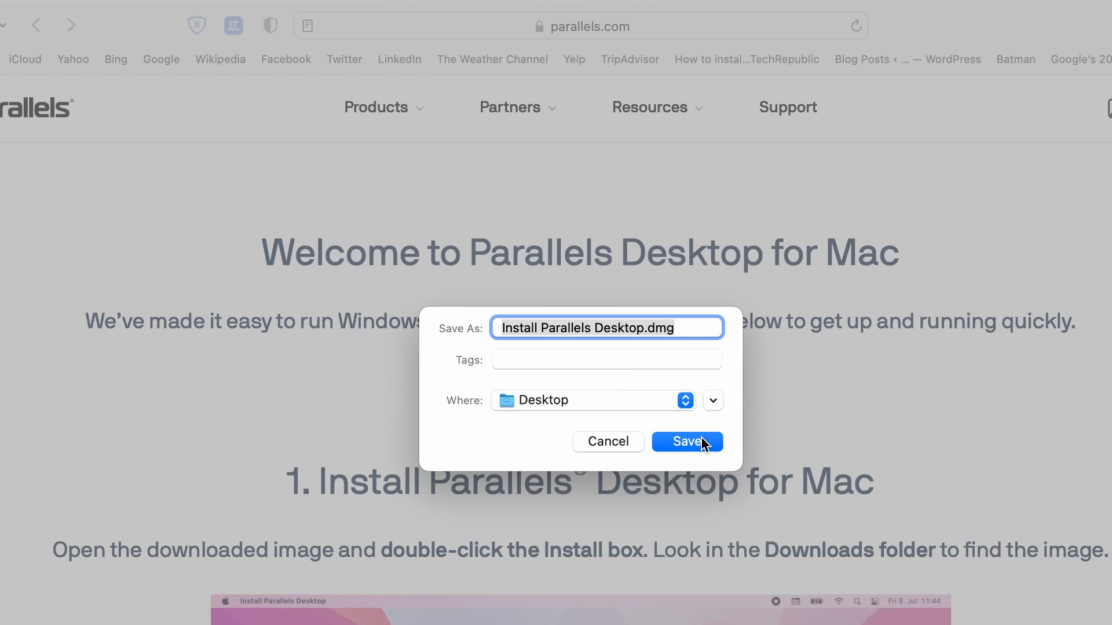
{"action": "left_click", "coordinate": [685, 441]}
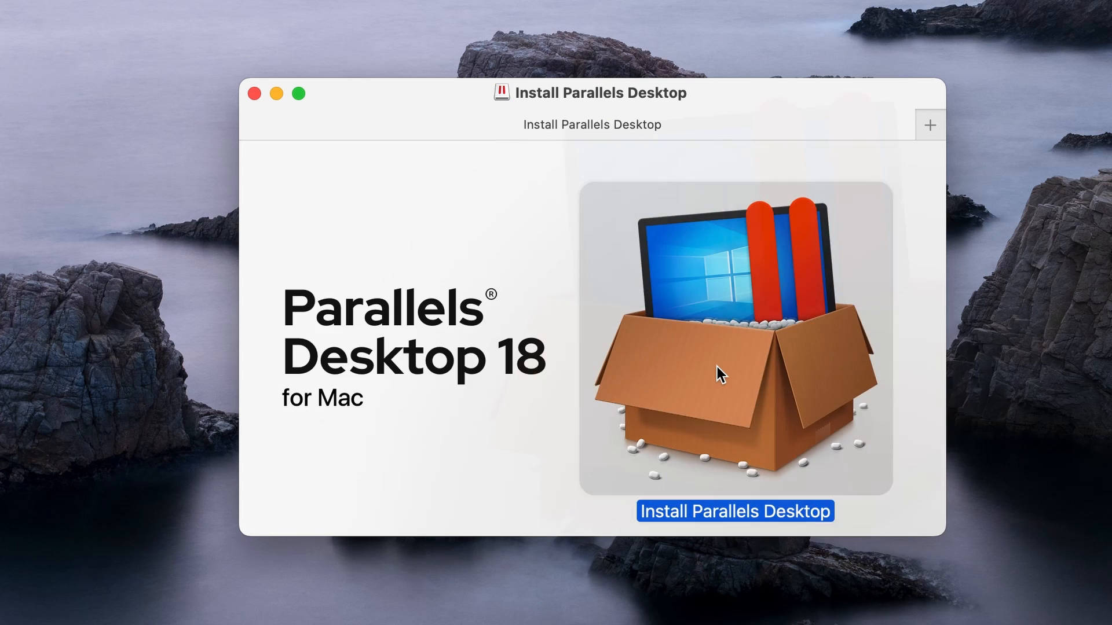
Step: Install Parallels Desktop and start downloading and installing Windows 11
{"action": "left_click", "coordinate": [734, 511]}
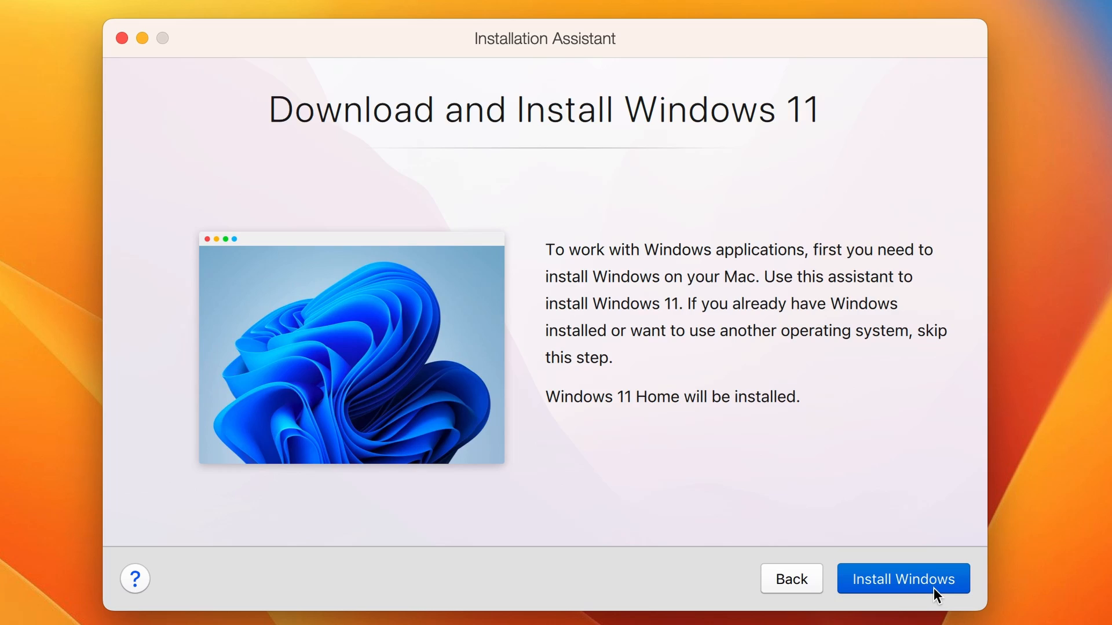
{"action": "left_click", "coordinate": [902, 579]}
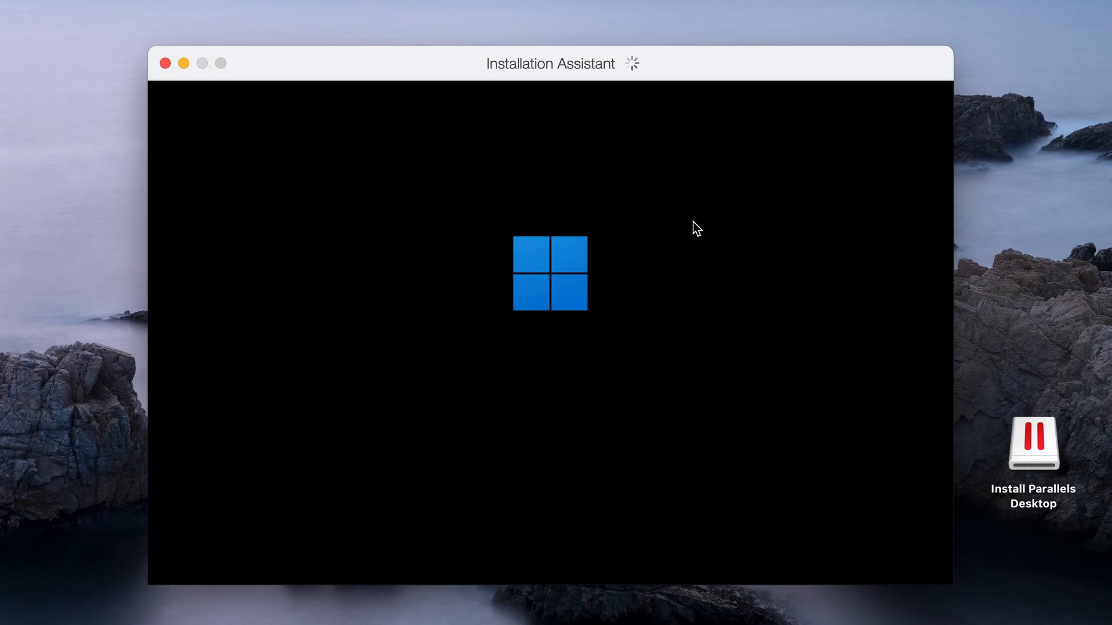
{"action": "mouse_move", "coordinate": [744, 98]}
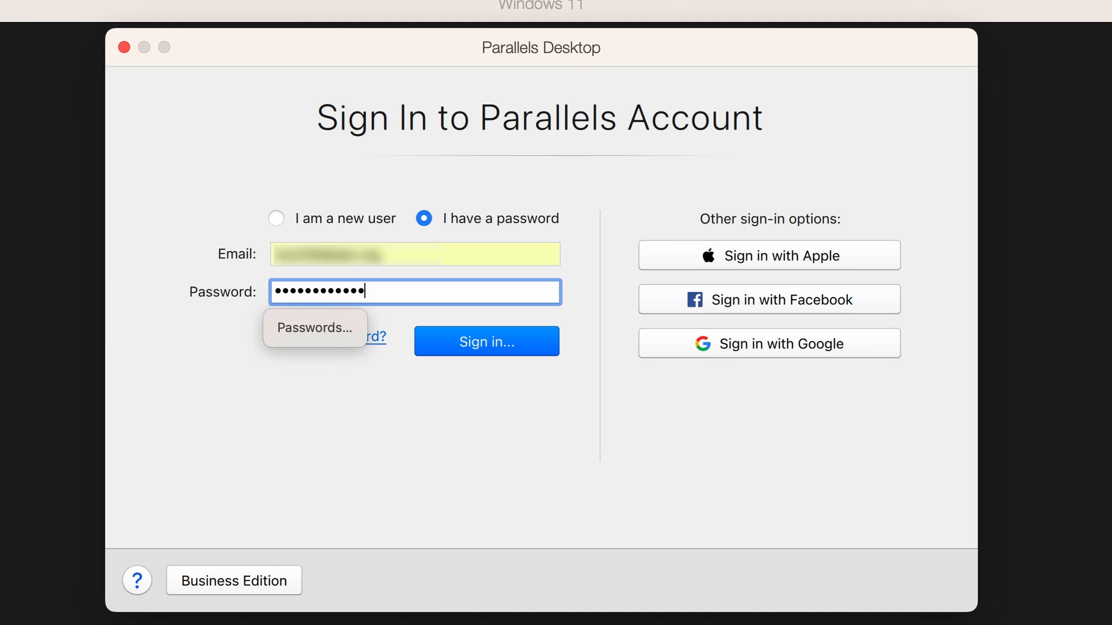
Step: Sign in to the existing Parallels account with email and password
{"action": "left_click", "coordinate": [767, 343]}
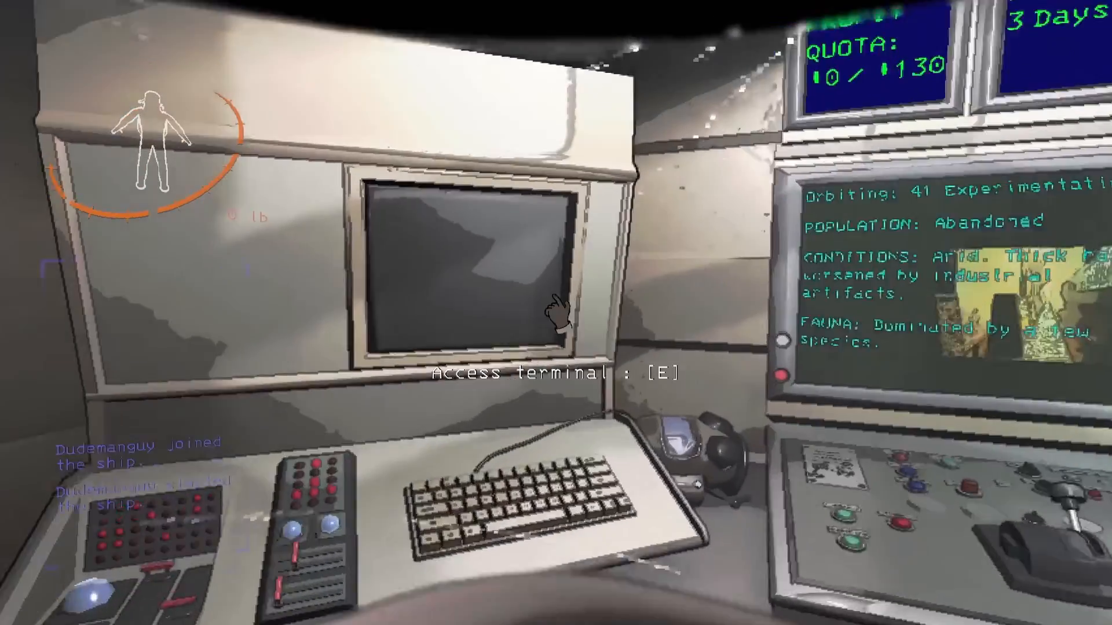
Step: Order a pro flashlight from the ship terminal, leaving a $35 balance
{"action": "key", "text": "e"}
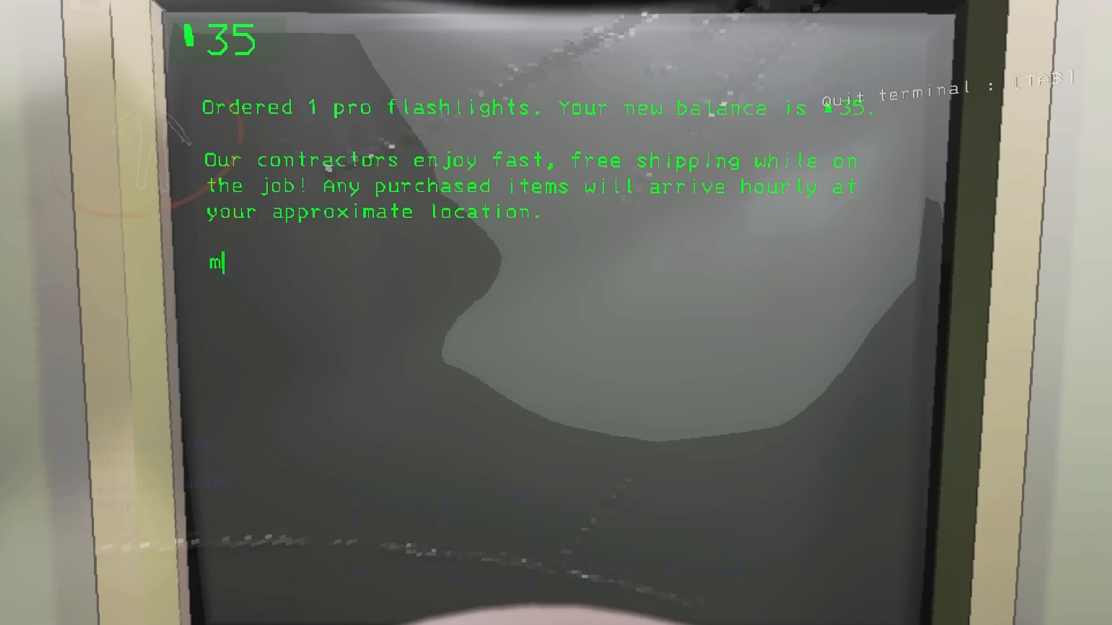
{"action": "key", "text": "Tab"}
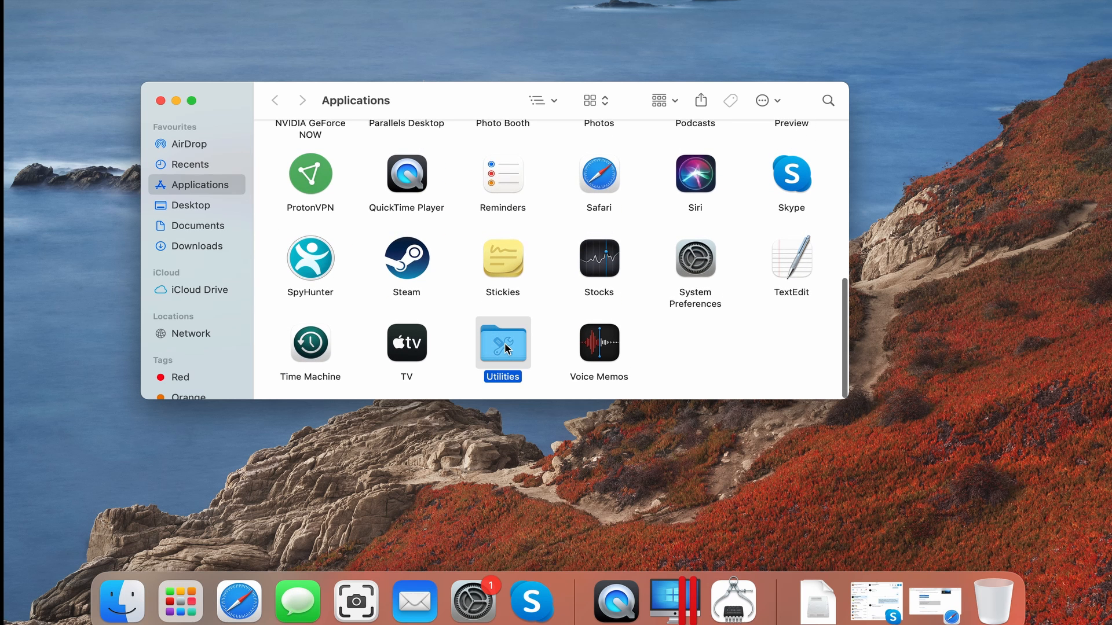
Step: Choose the Win10 ISO in Boot Camp Assistant with a 162GB Windows partition beside macOS
{"action": "double_click", "coordinate": [502, 342]}
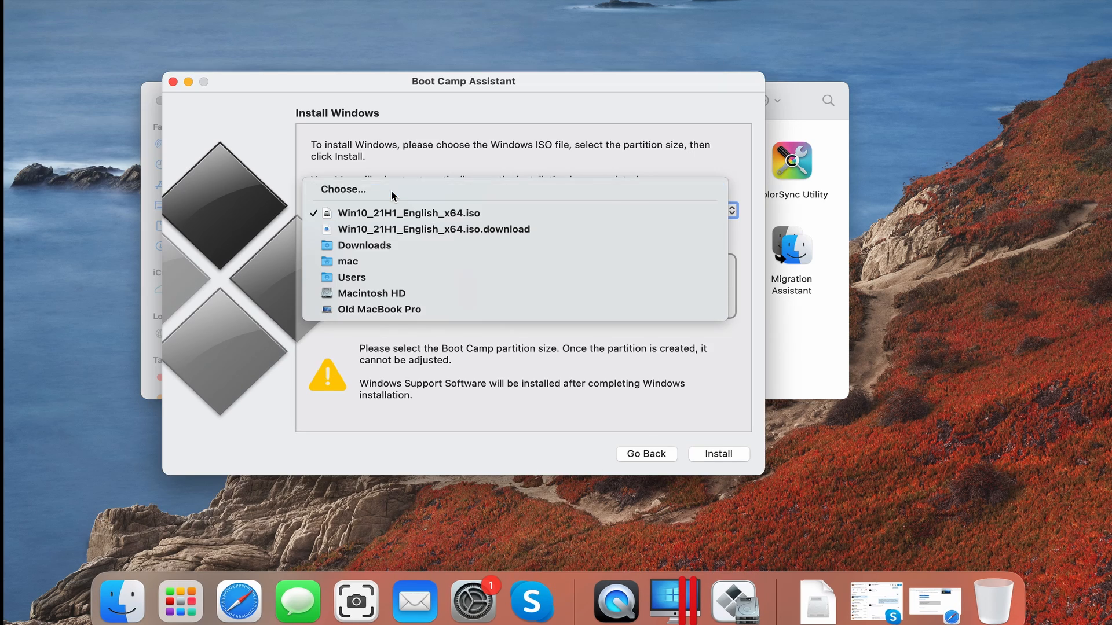
{"action": "left_click", "coordinate": [343, 188]}
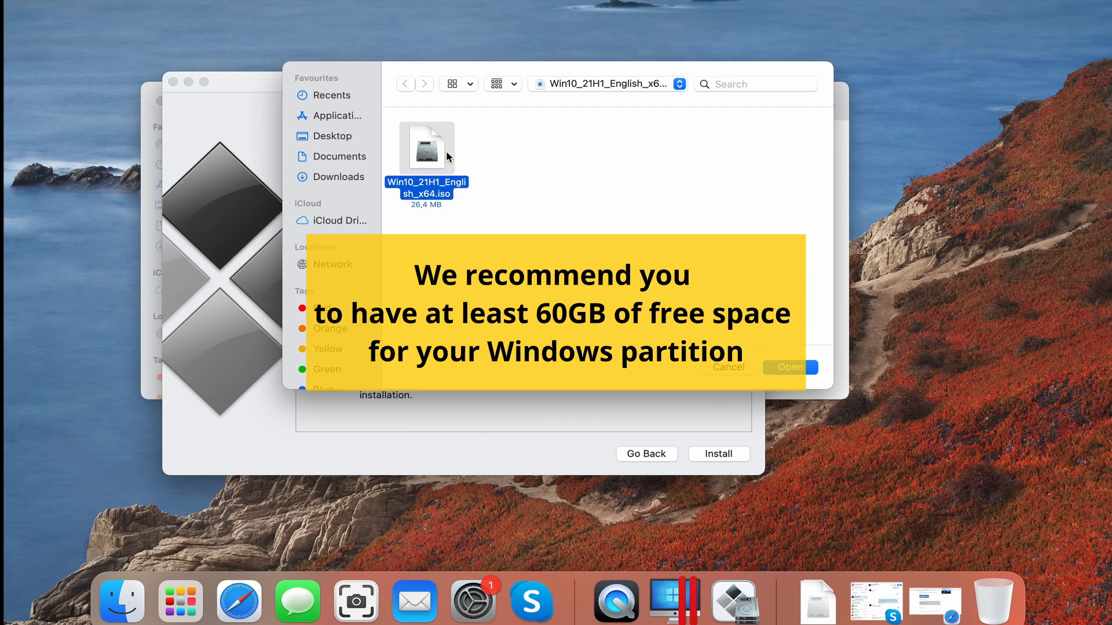
{"action": "left_click", "coordinate": [789, 367]}
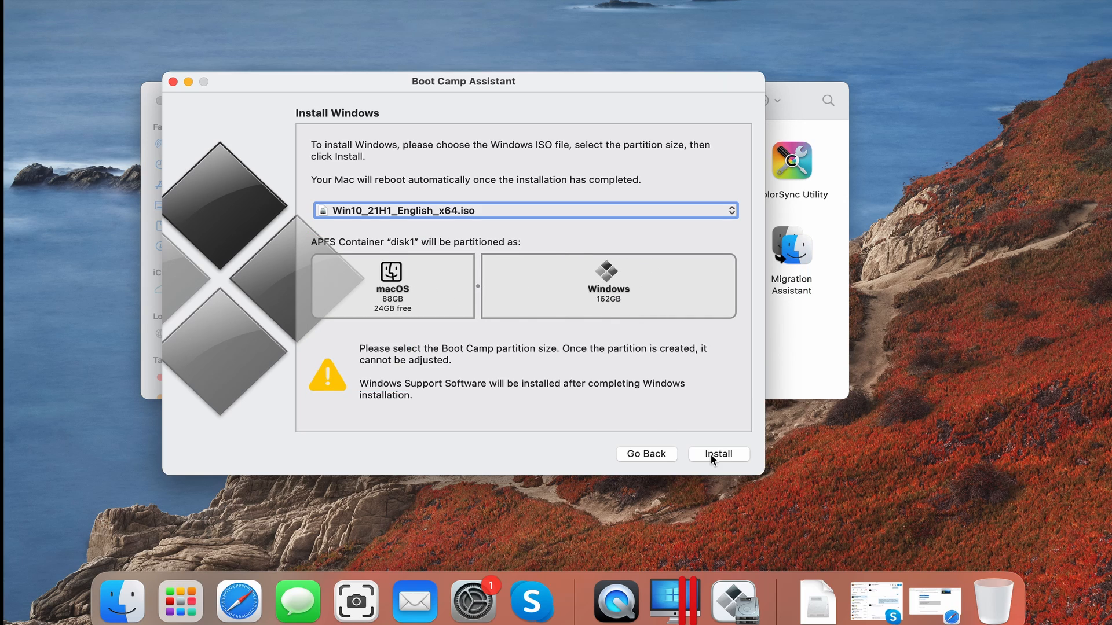
Step: Install with this partition, keep English (United States), and skip the product key to reach the editions list
{"action": "left_click", "coordinate": [716, 454]}
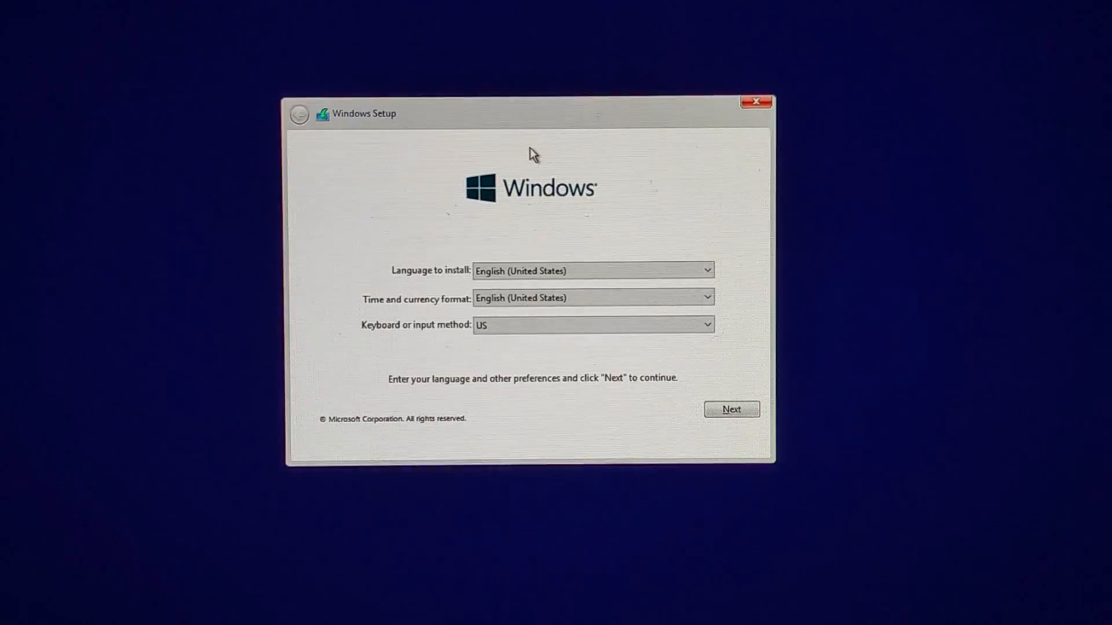
{"action": "left_click", "coordinate": [705, 270]}
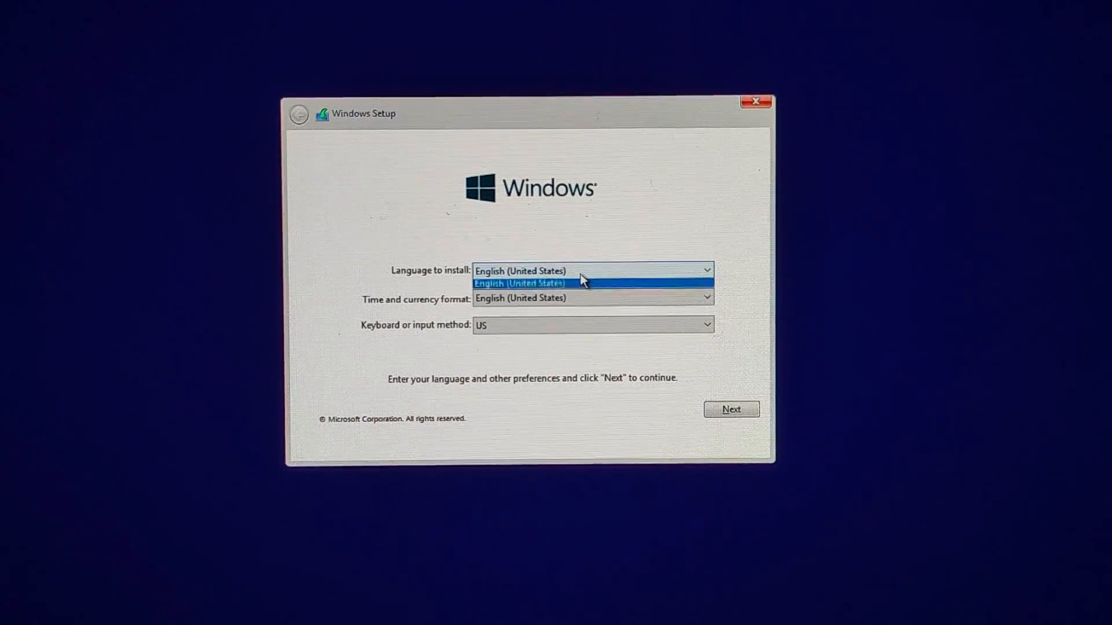
{"action": "left_click", "coordinate": [731, 408]}
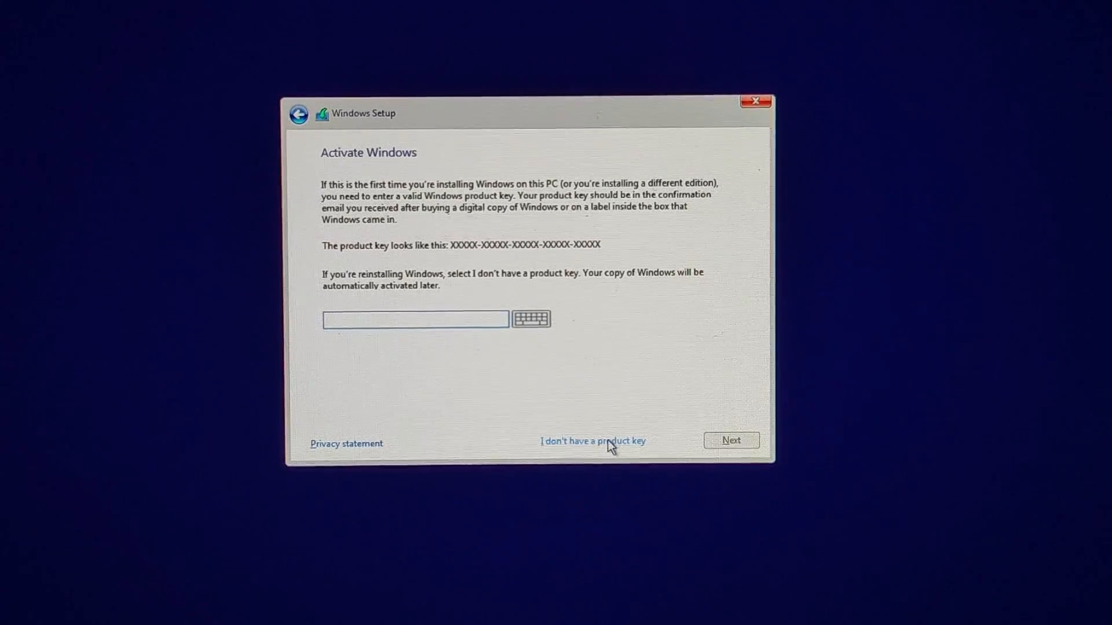
{"action": "left_click", "coordinate": [592, 440]}
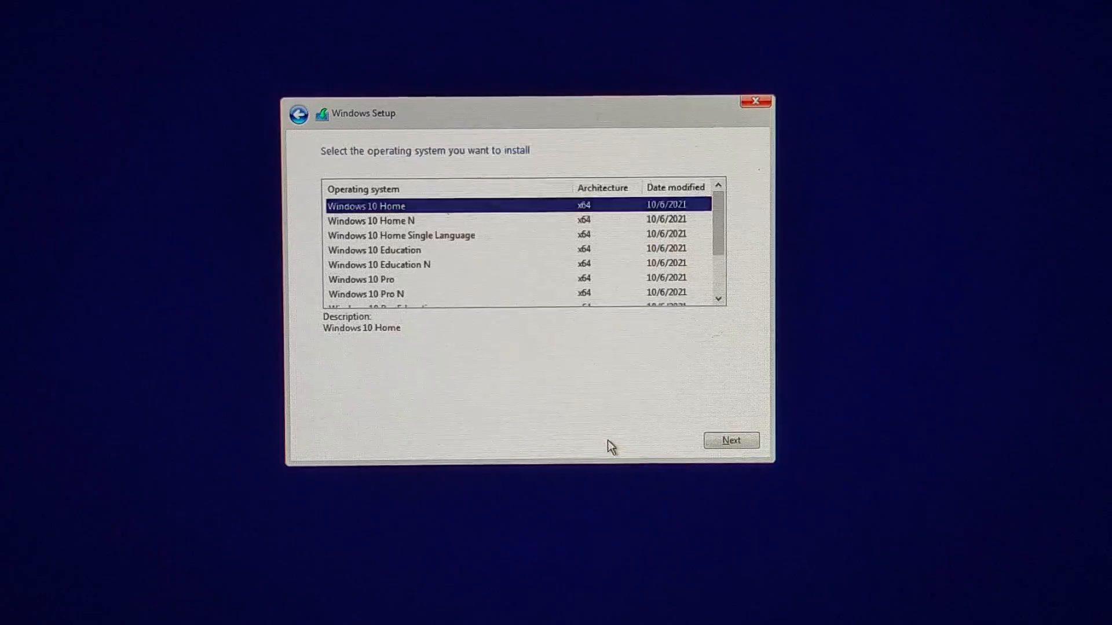